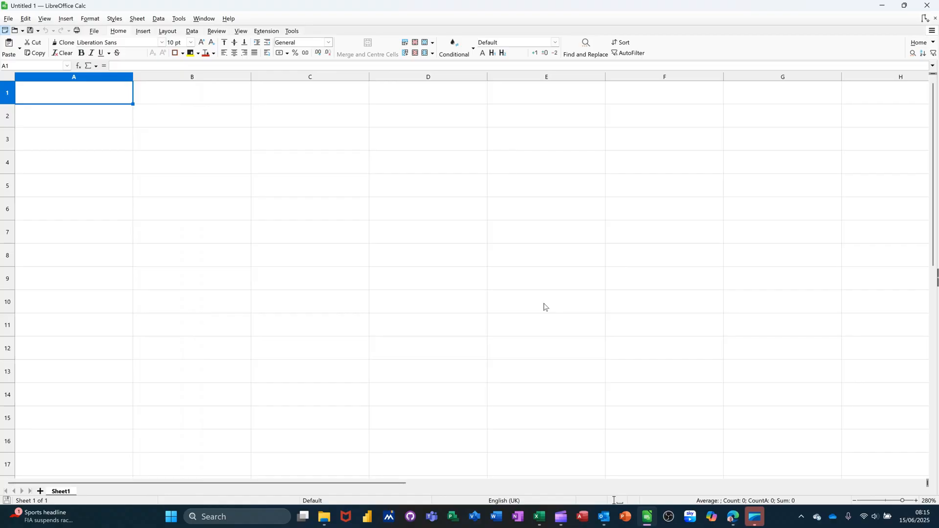
pyautogui.moveTo(315, 326)
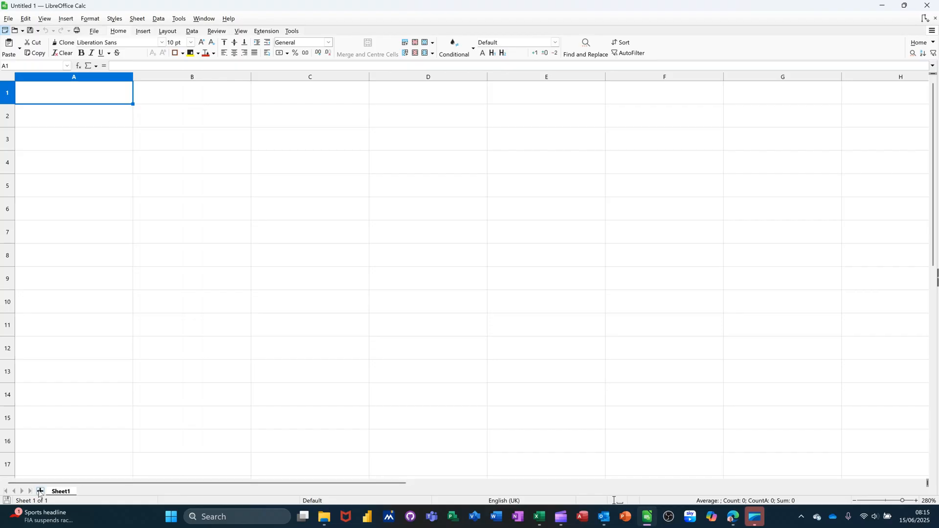
# Add new sheets and rename the first sheet Jan
pyautogui.click(40, 491)
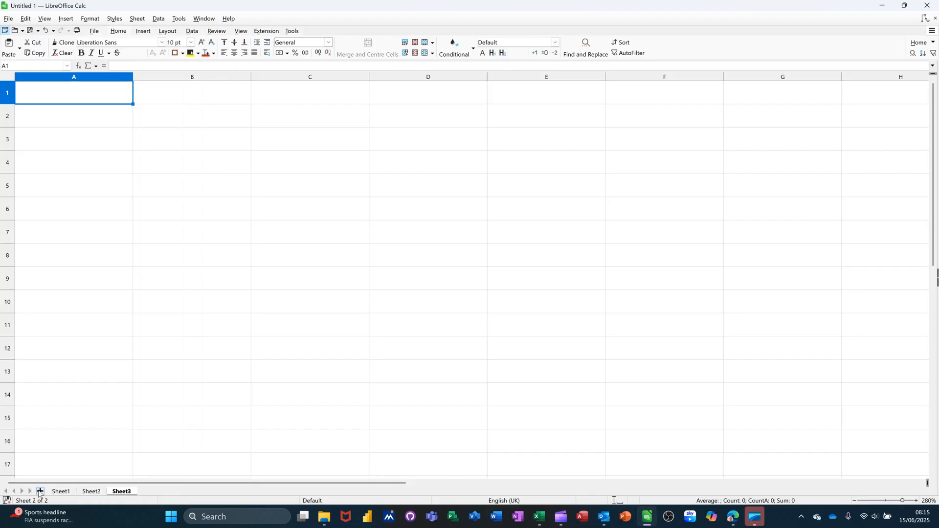
pyautogui.click(40, 491)
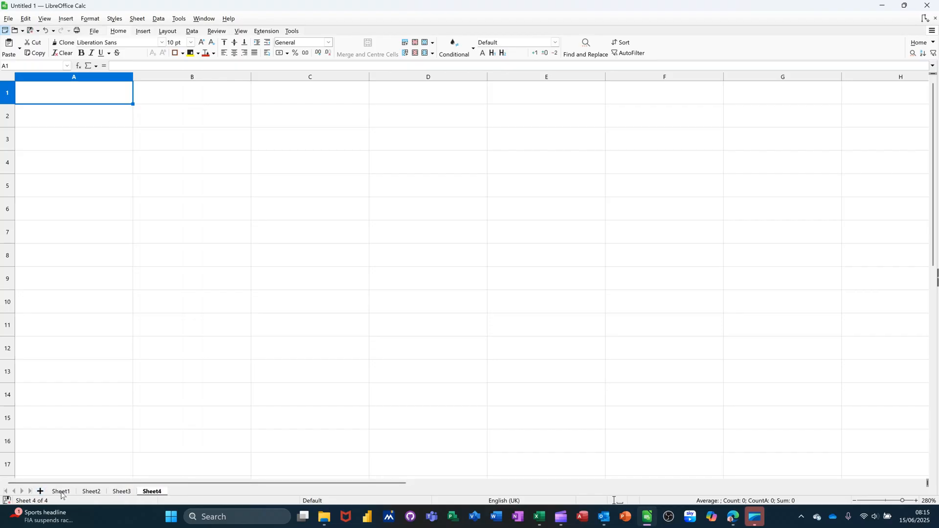
pyautogui.doubleClick(61, 491)
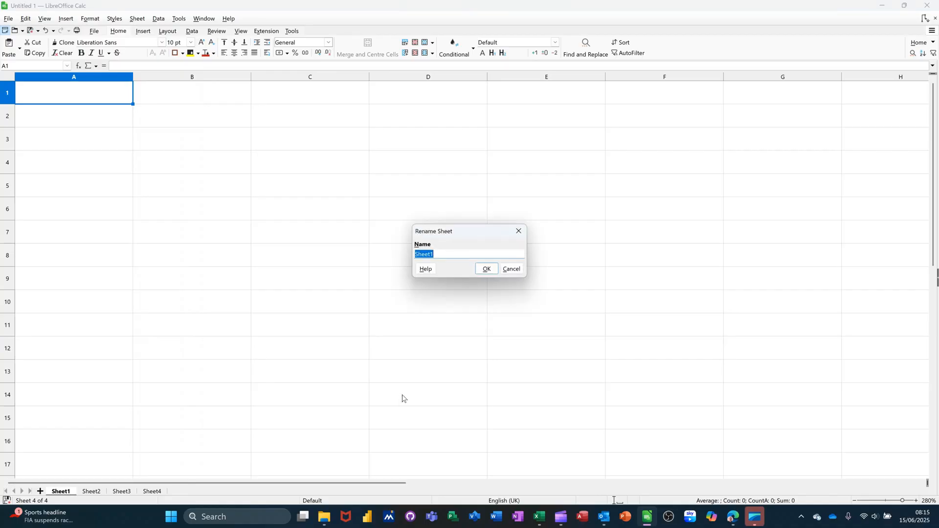
pyautogui.write('Jan')
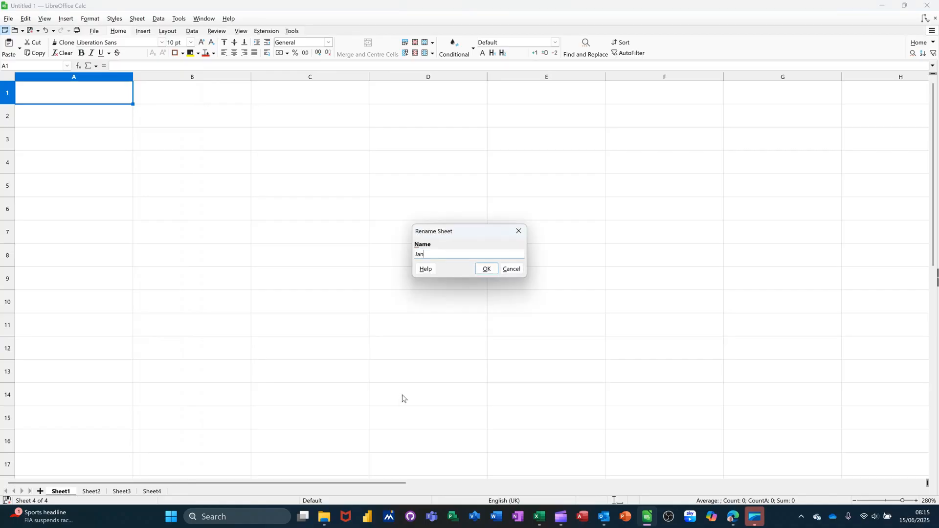
pyautogui.click(486, 269)
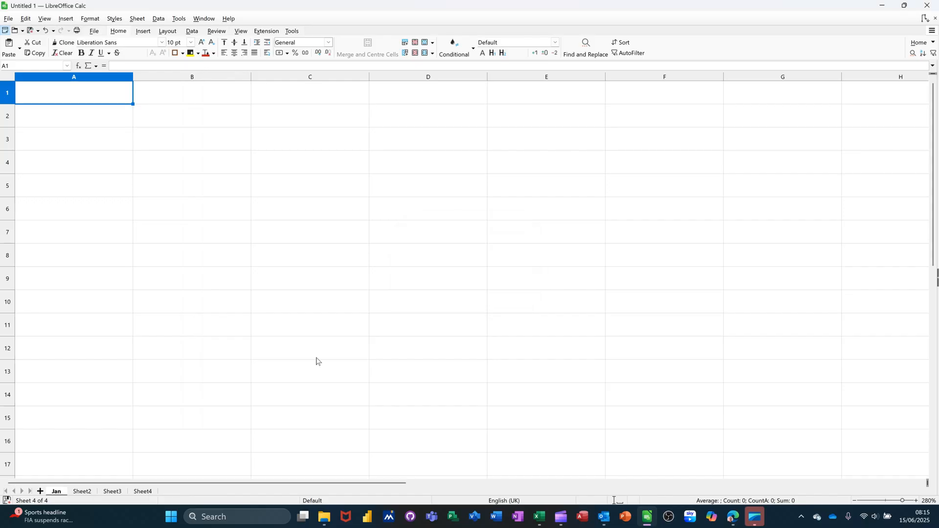
# Rename the last sheet Total and return to the Jan sheet
pyautogui.click(82, 491)
pyautogui.write('T')
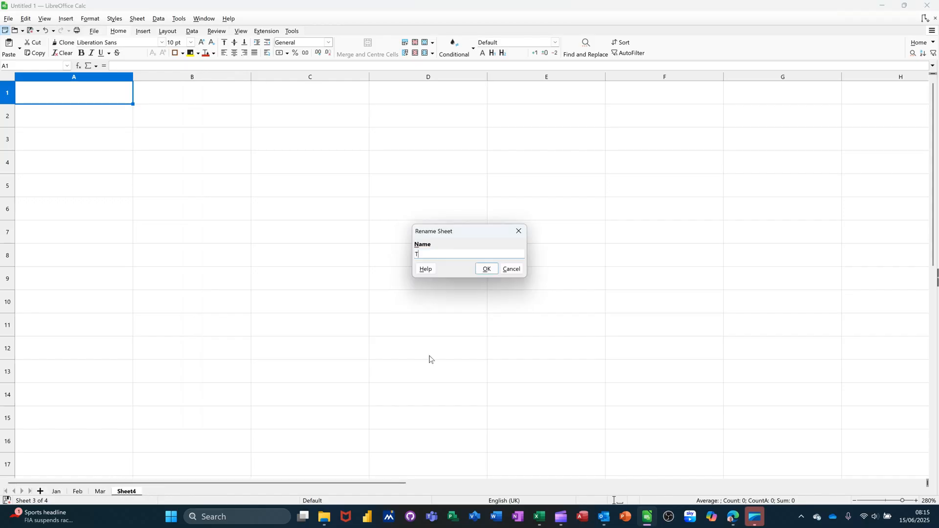
pyautogui.write('otal')
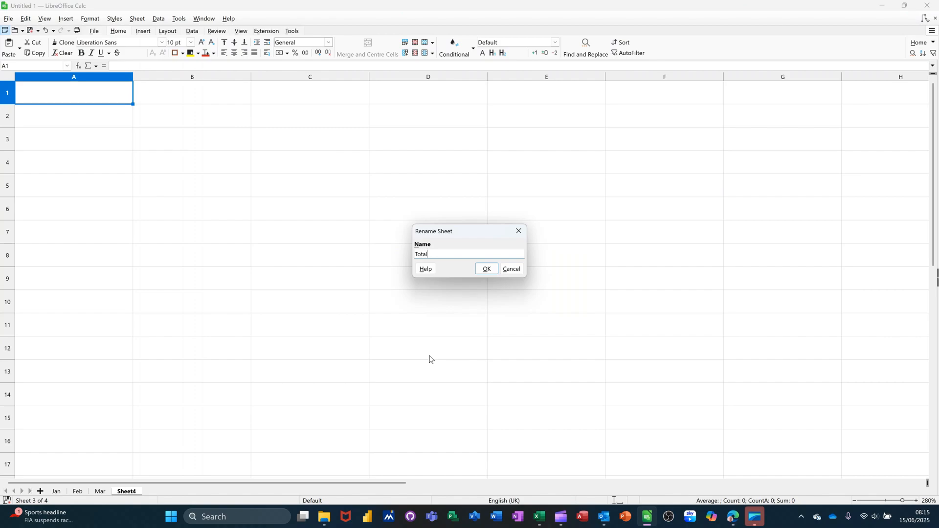
pyautogui.click(485, 268)
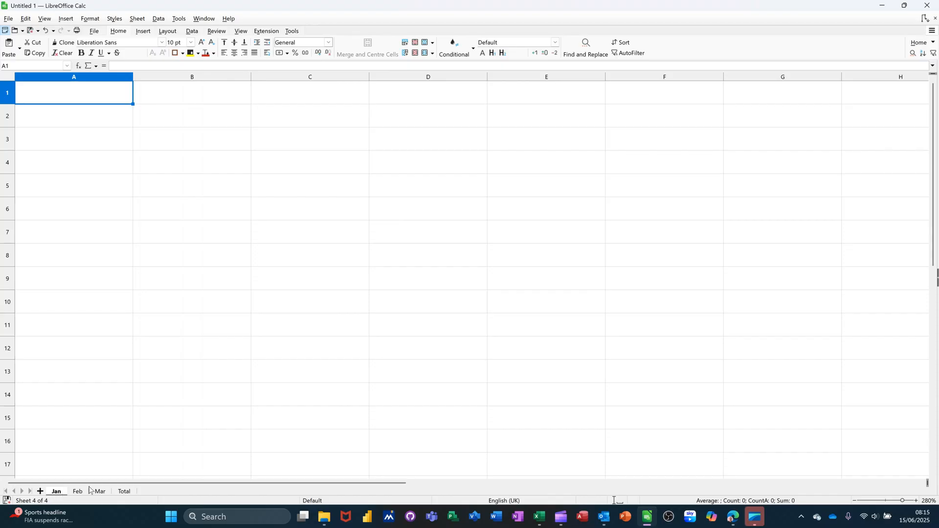
pyautogui.click(55, 491)
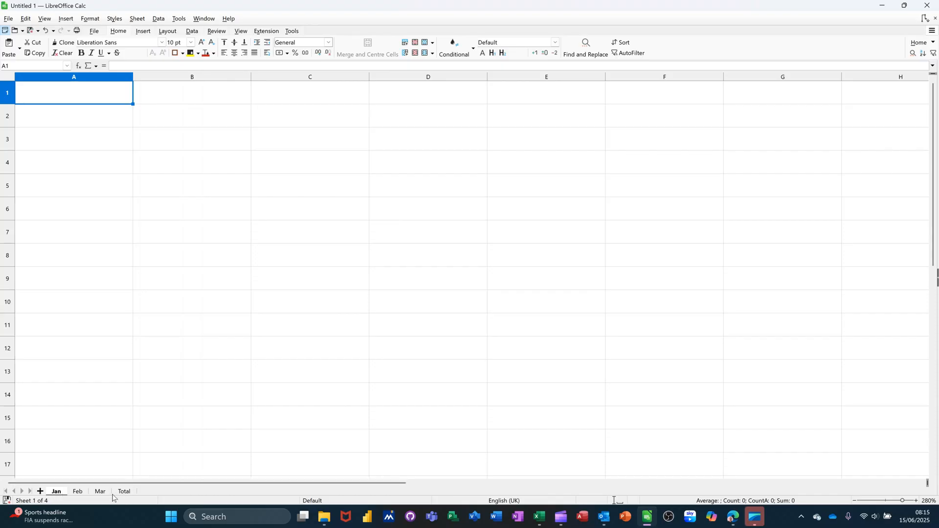
pyautogui.moveTo(106, 453)
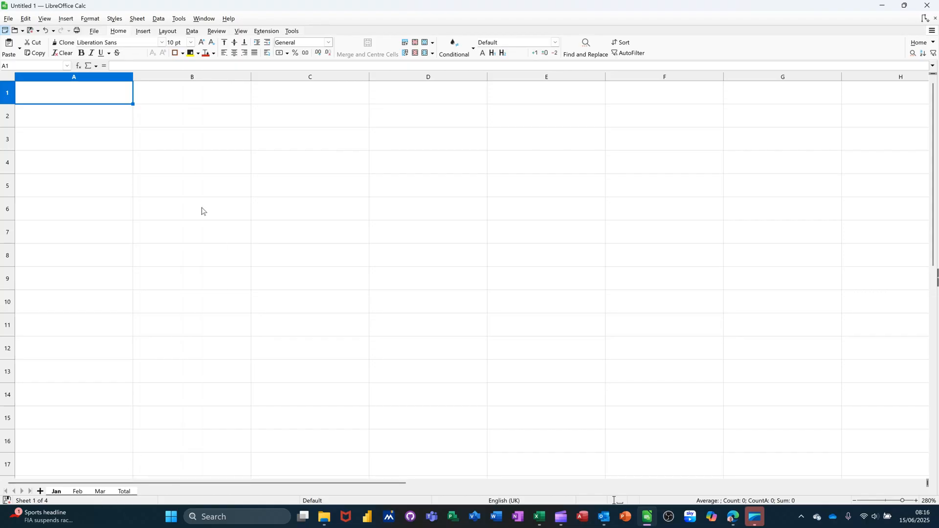
# Enter the column headings Week 1 through Week 5 and Total in row 2
pyautogui.click(192, 115)
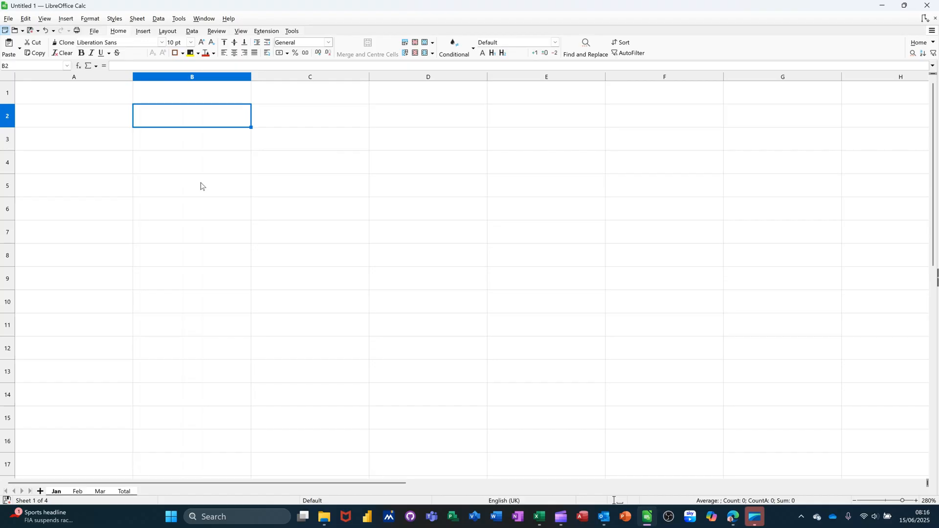
pyautogui.write('W')
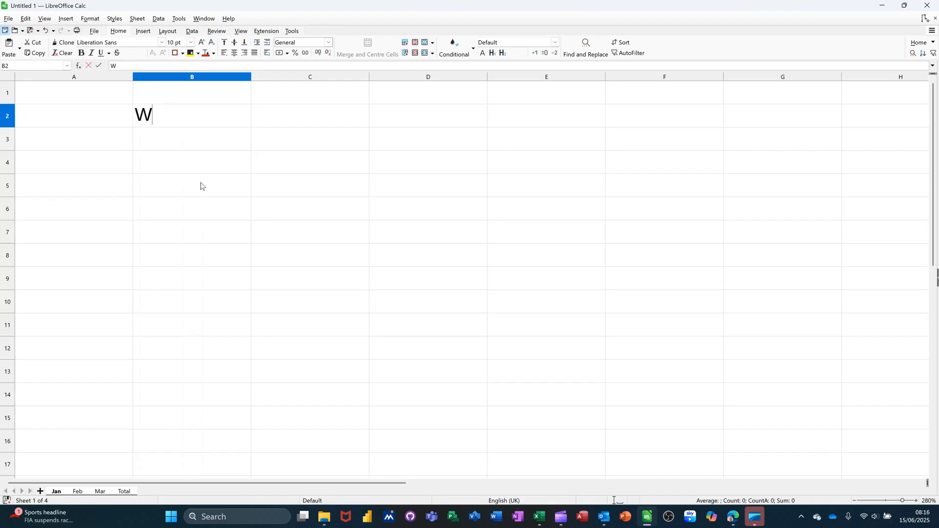
pyautogui.write('eek 1')
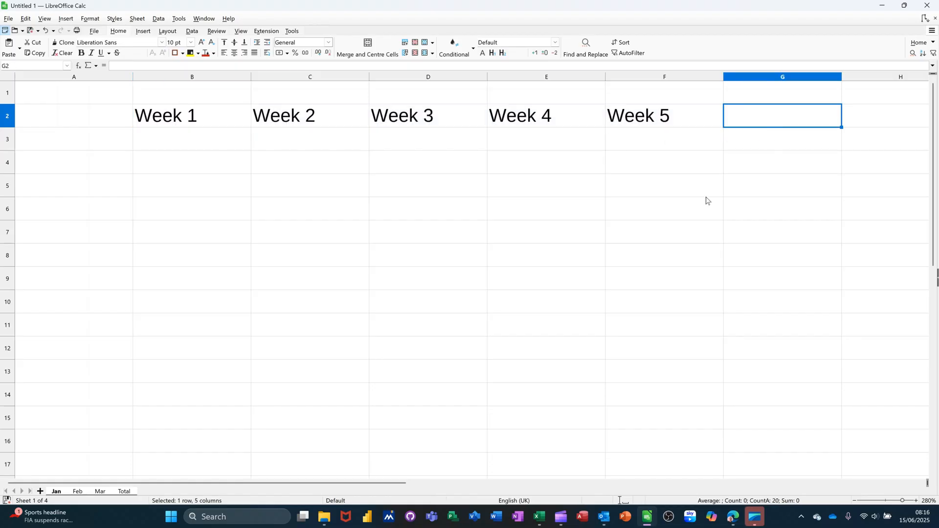
pyautogui.write('To')
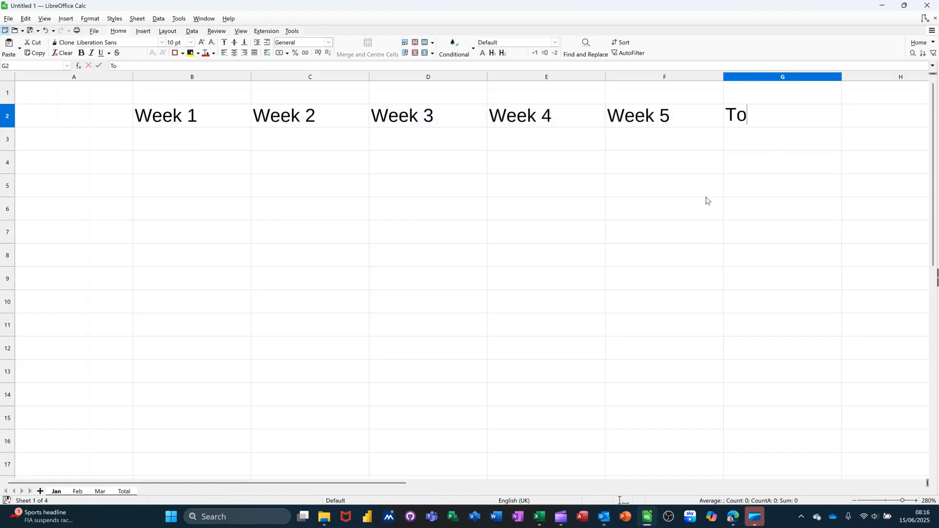
pyautogui.write('tal')
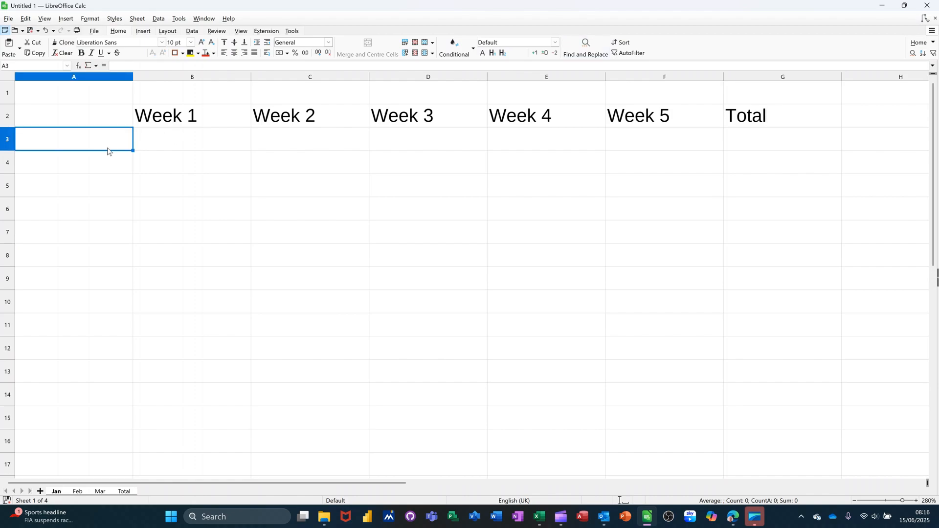
# Add the Income, Expense and Balance row labels and the 'Sales and Marketing' title
pyautogui.write('Income')
pyautogui.click(74, 162)
pyautogui.write('Expense')
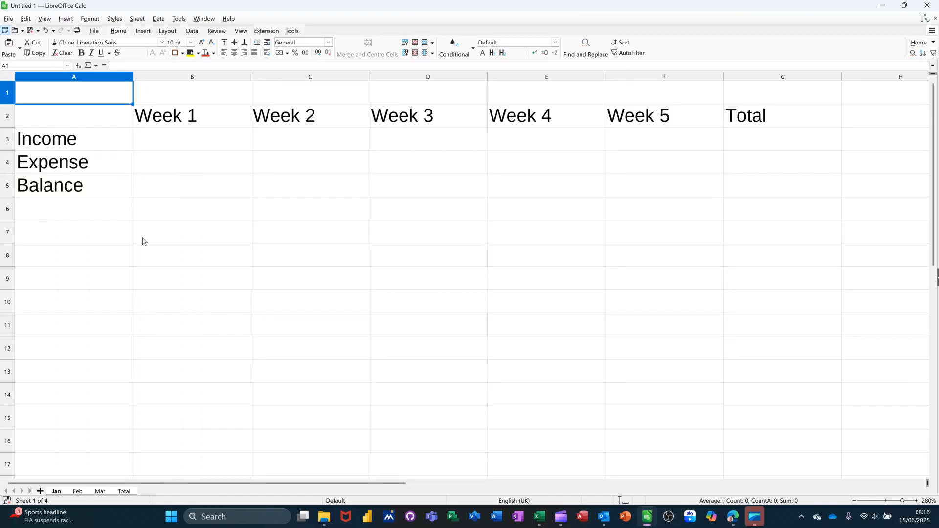
pyautogui.write('Sales')
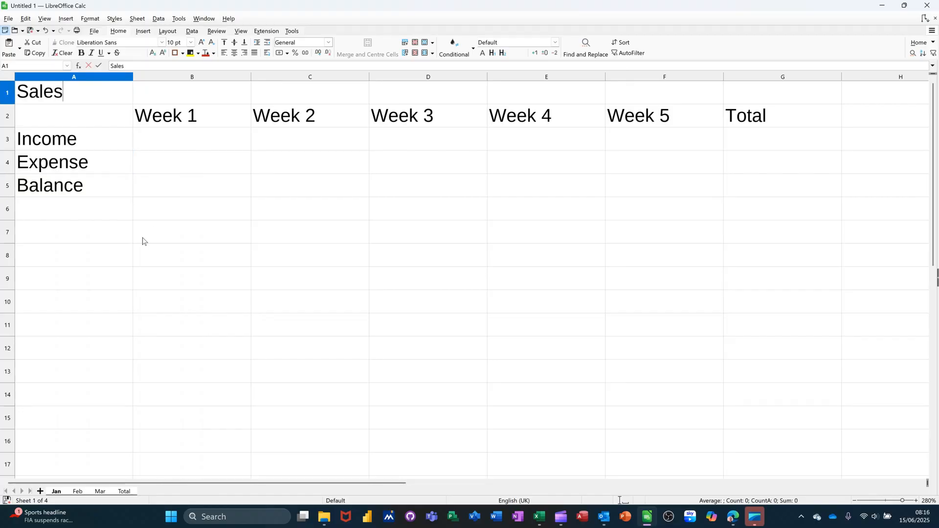
pyautogui.write('and')
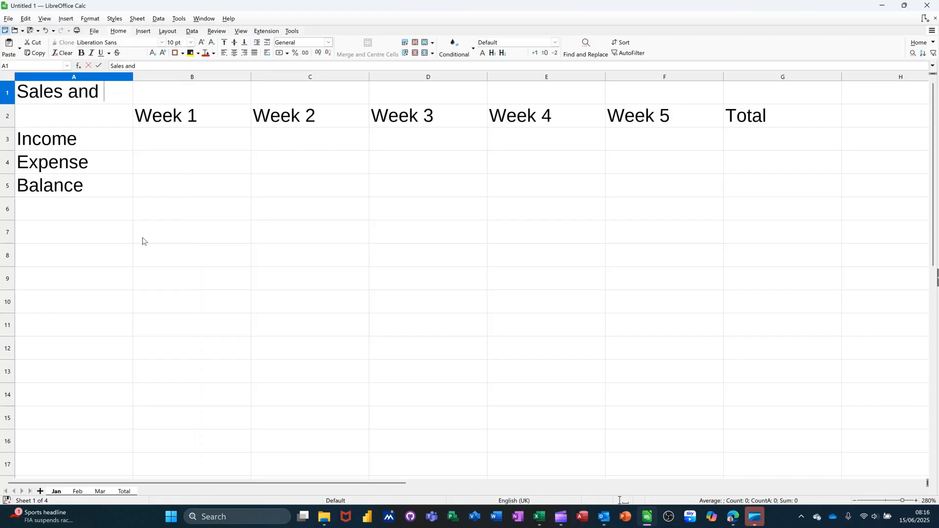
pyautogui.write('Mar')
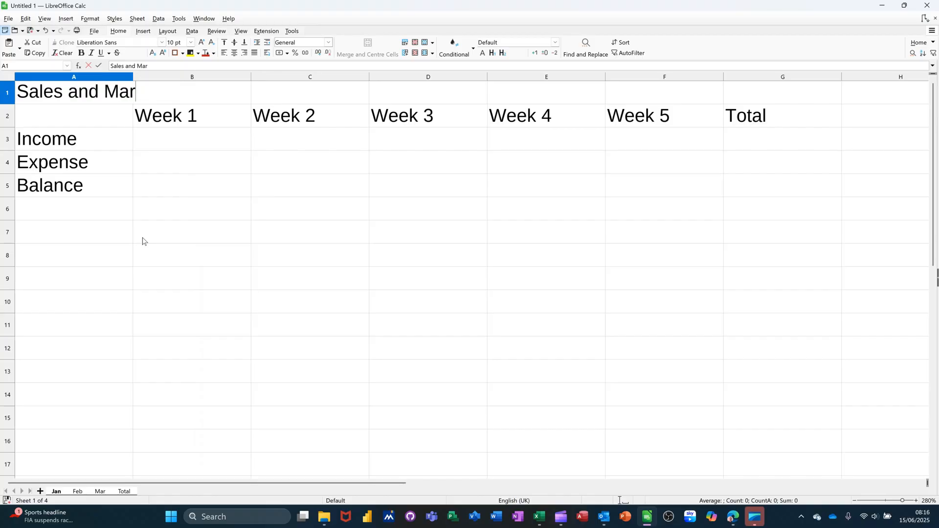
pyautogui.write('ketin')
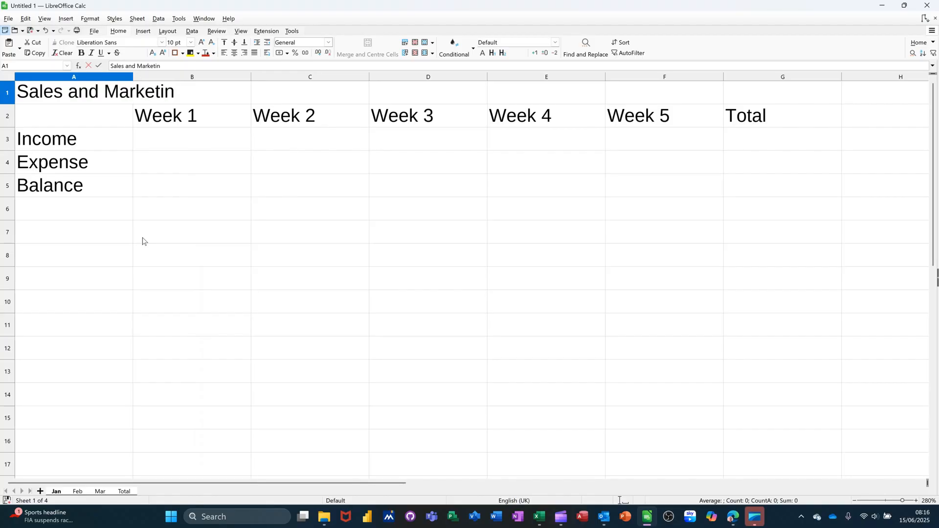
pyautogui.write('g')
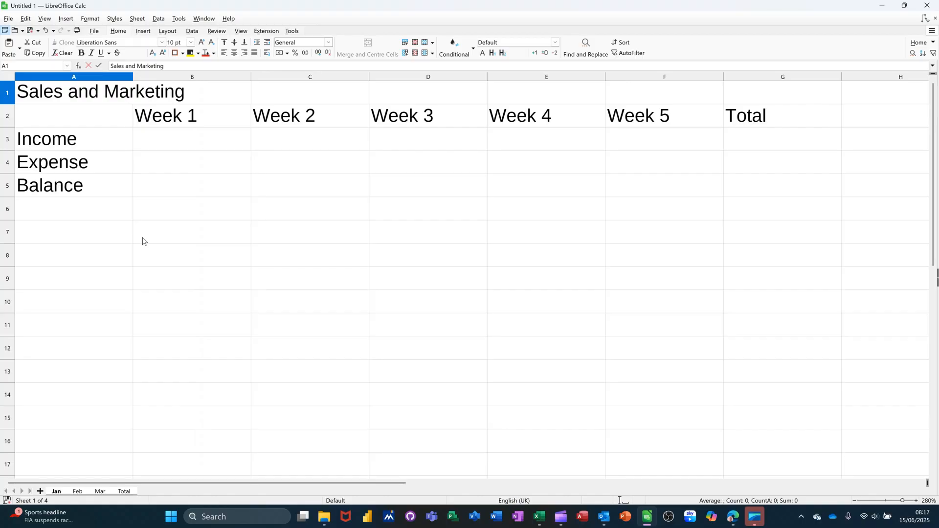
pyautogui.click(192, 232)
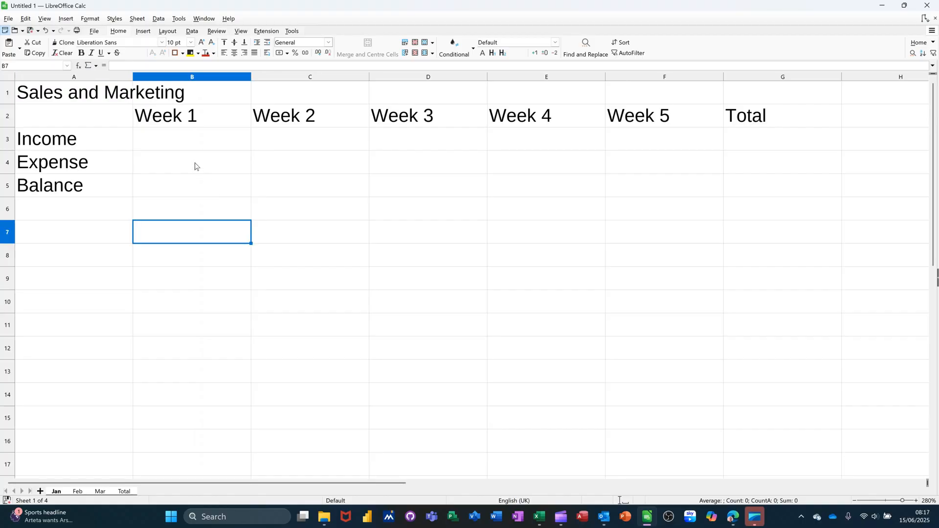
pyautogui.moveTo(168, 149)
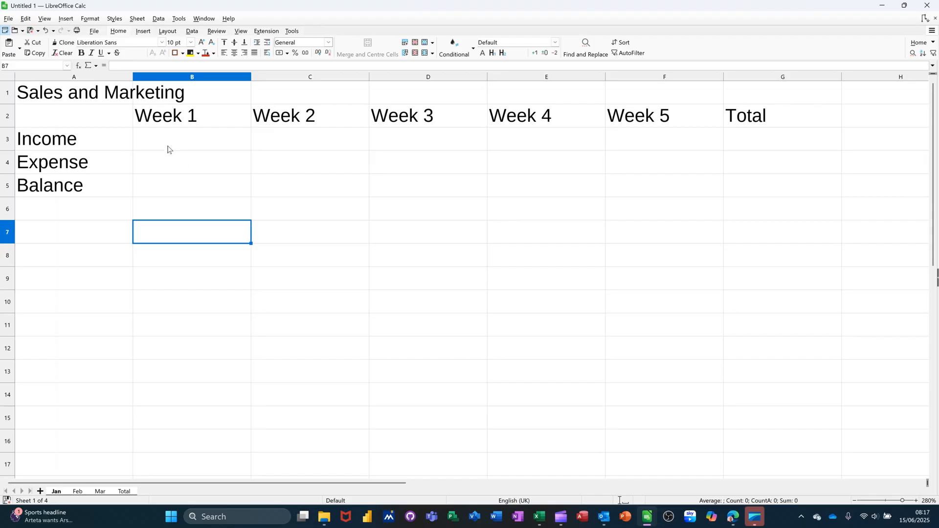
pyautogui.moveTo(85, 110)
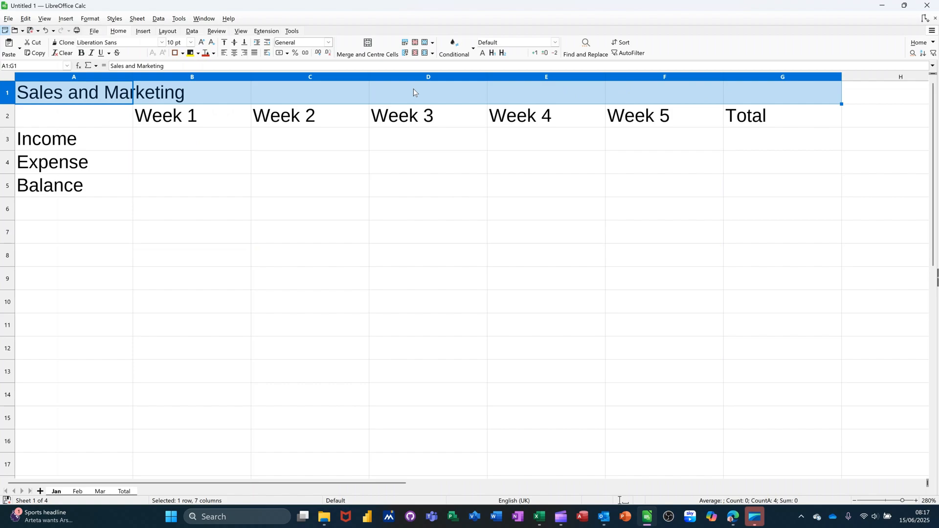
# Merge and centre the title over A:G, apply all borders, and fill B3:F4 orange
pyautogui.click(368, 42)
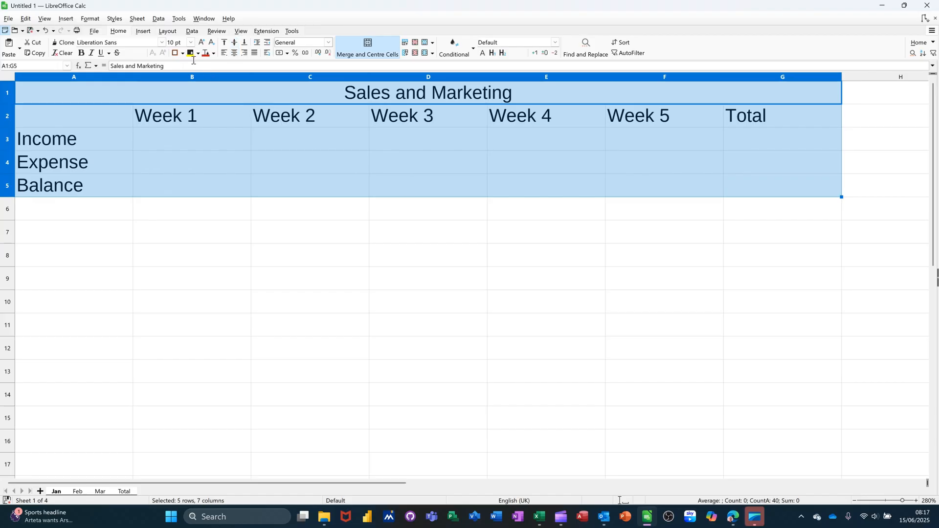
pyautogui.click(182, 54)
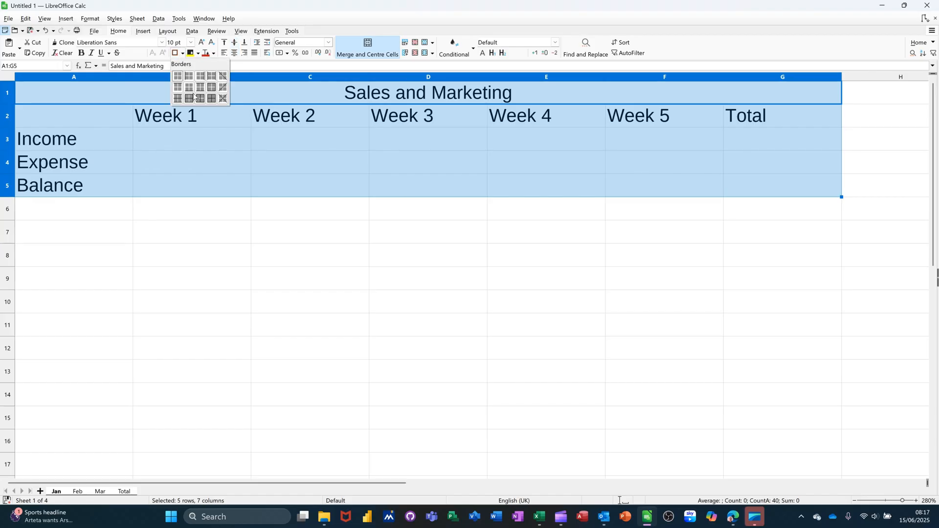
pyautogui.moveTo(200, 98)
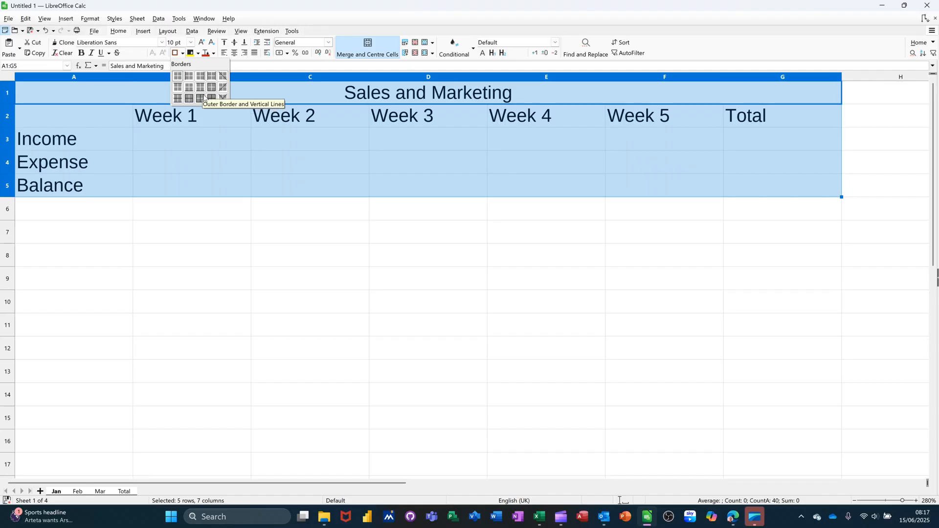
pyautogui.moveTo(222, 98)
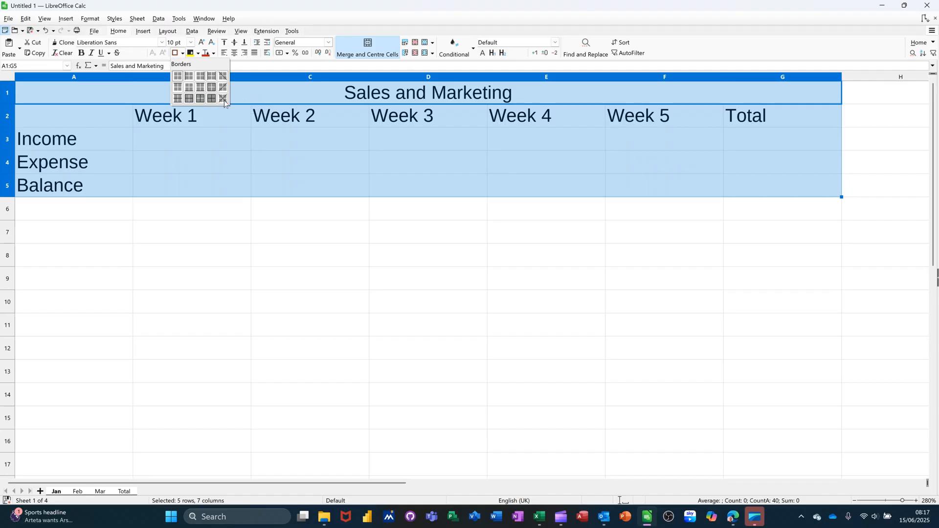
pyautogui.click(200, 98)
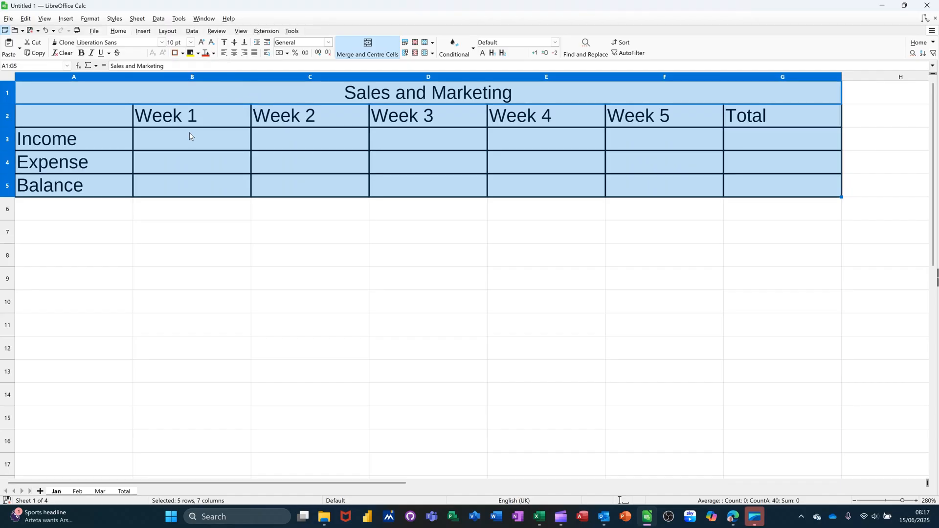
pyautogui.moveTo(195, 147)
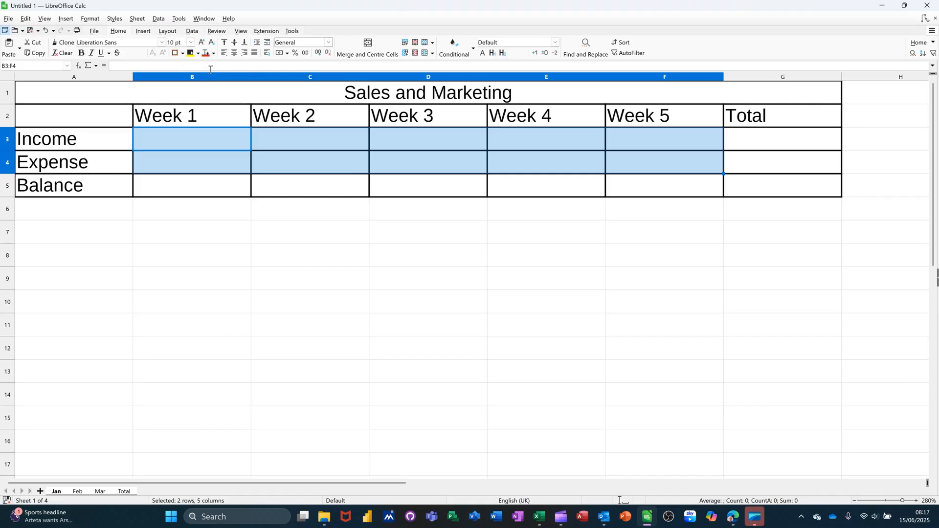
pyautogui.click(210, 53)
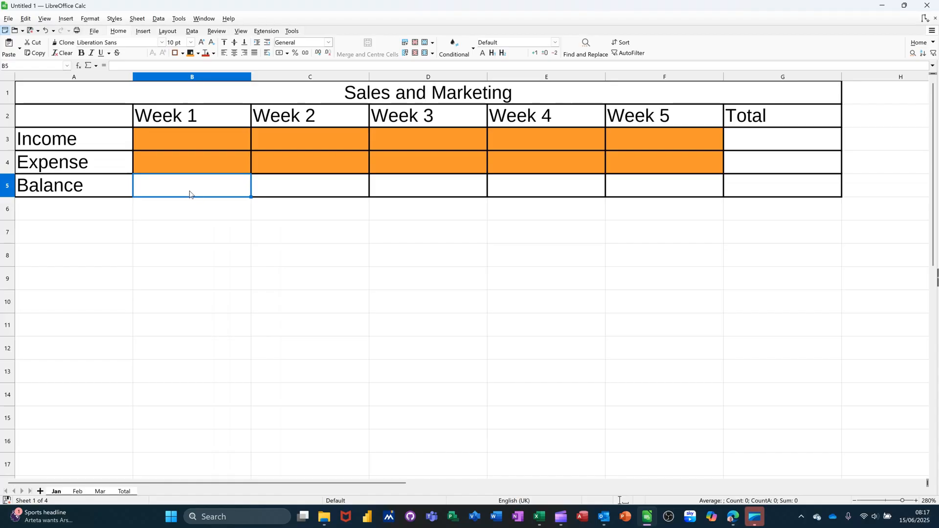
# Enter the balance formula =B3-B4 across Weeks 1–5 and SUM totals in column G
pyautogui.write('=')
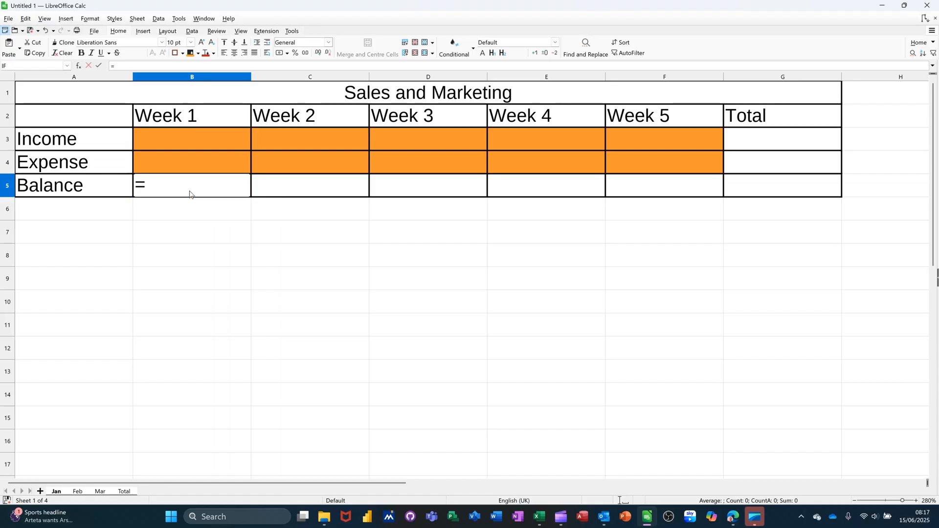
pyautogui.click(190, 138)
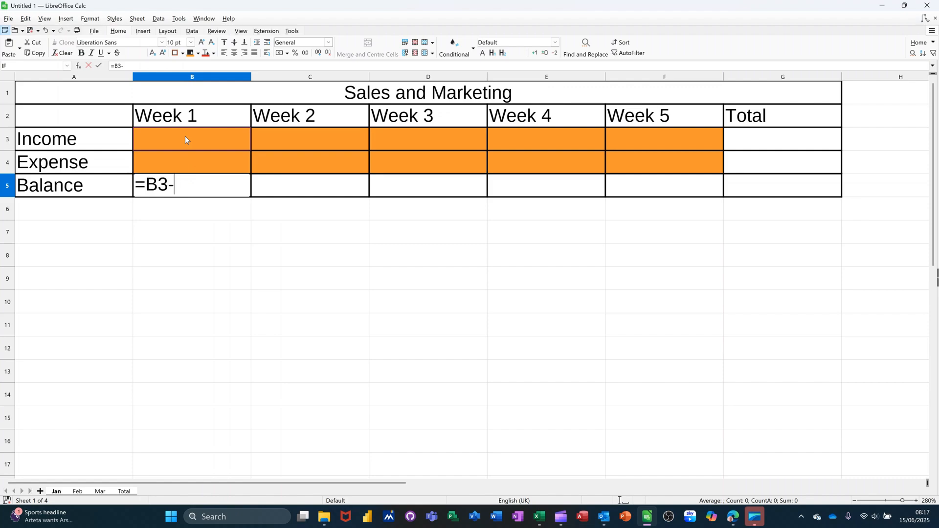
pyautogui.click(192, 162)
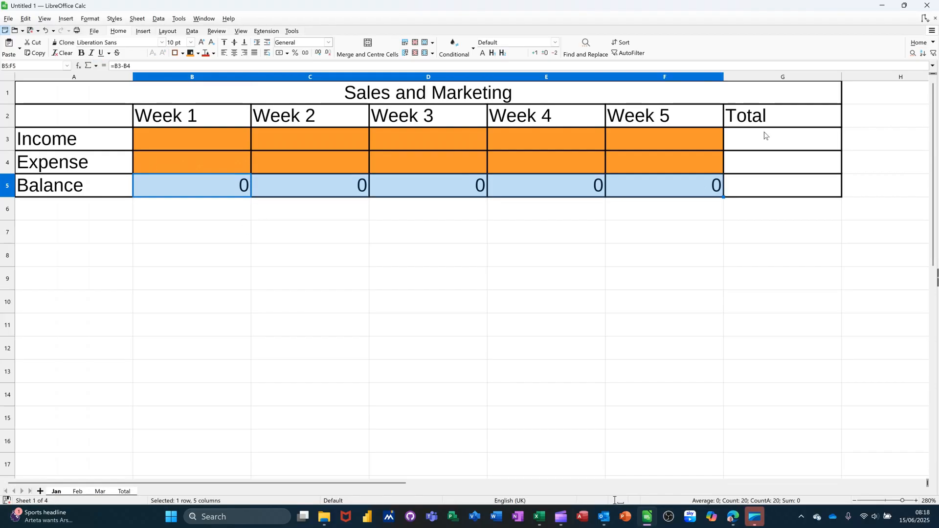
pyautogui.click(781, 139)
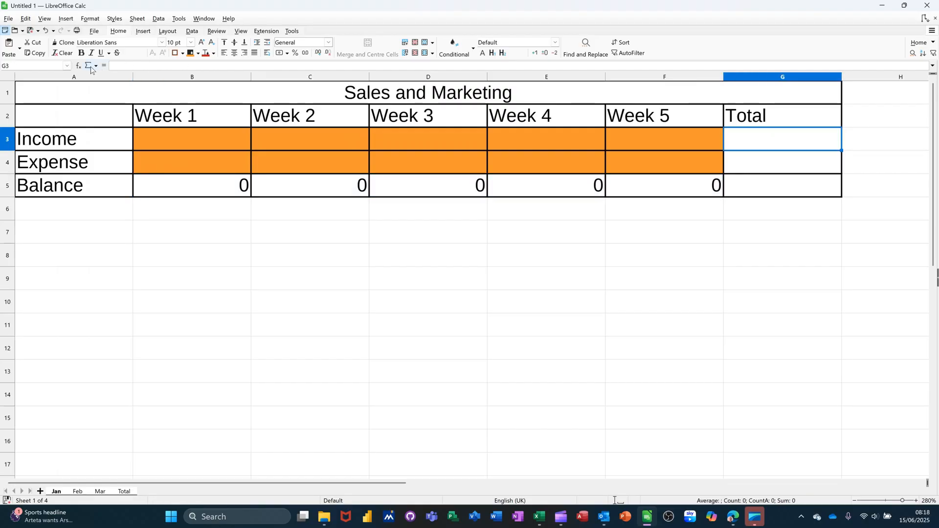
pyautogui.write('=SUM()')
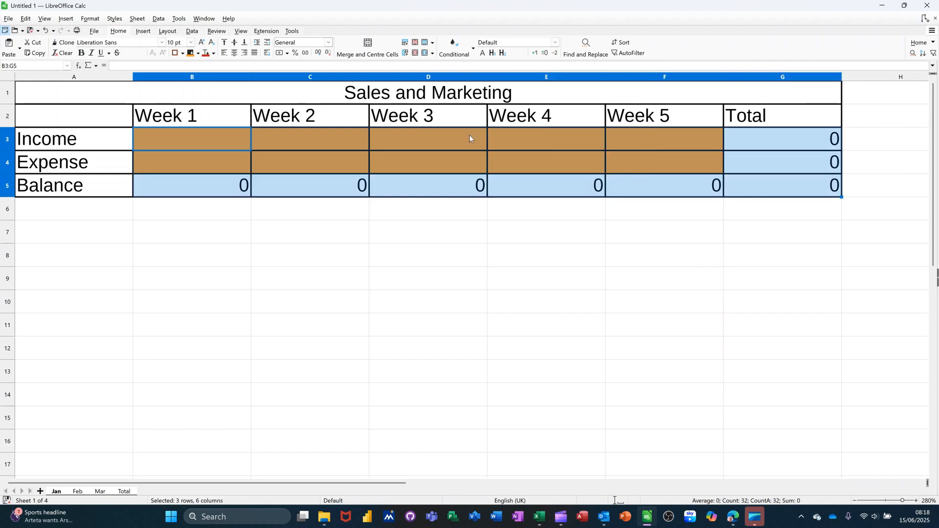
# Format B3:G5 as pound currency, showing £0.00
pyautogui.click(279, 53)
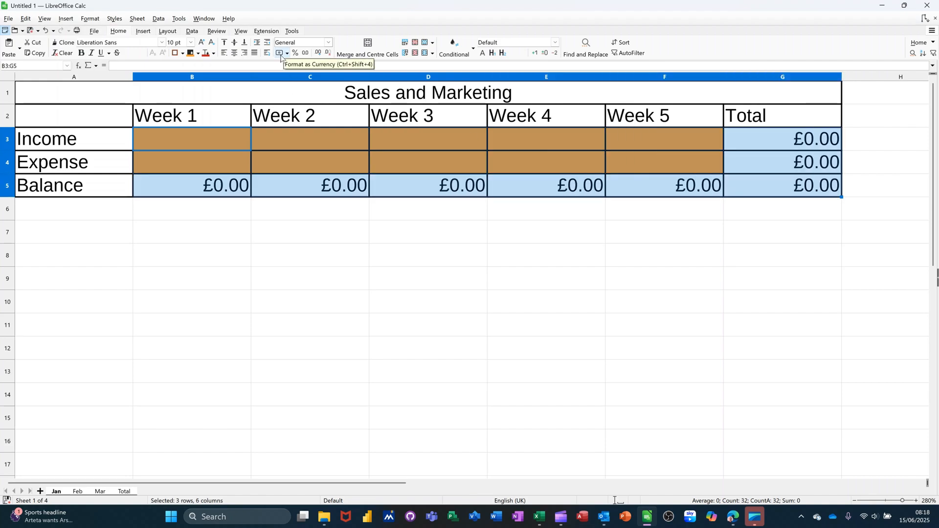
pyautogui.click(278, 53)
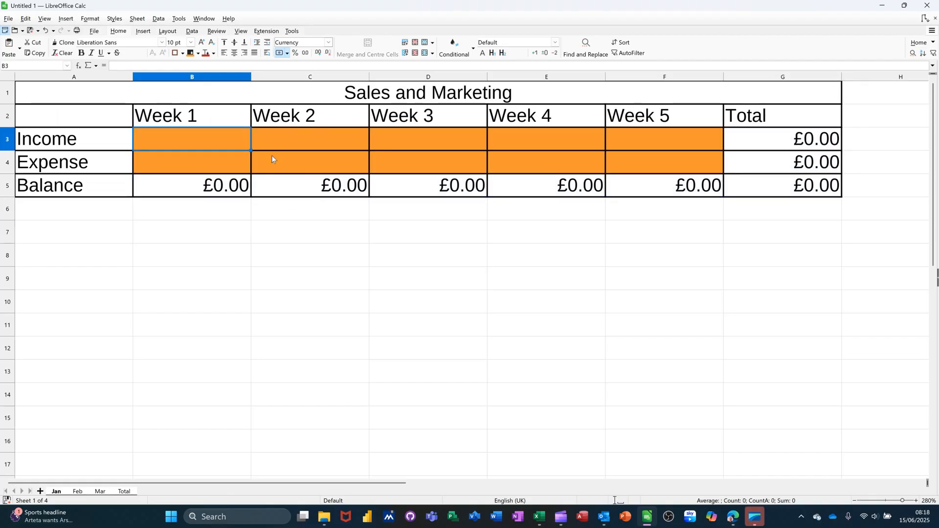
pyautogui.moveTo(133, 368)
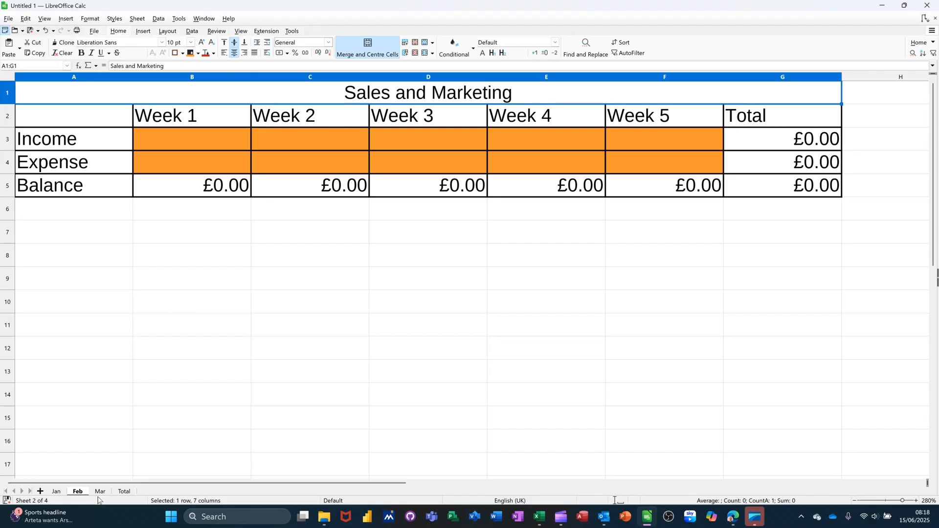
# Check the copied table on the other sheets, then right-click Total's Week 4 and Week 5 columns
pyautogui.click(124, 491)
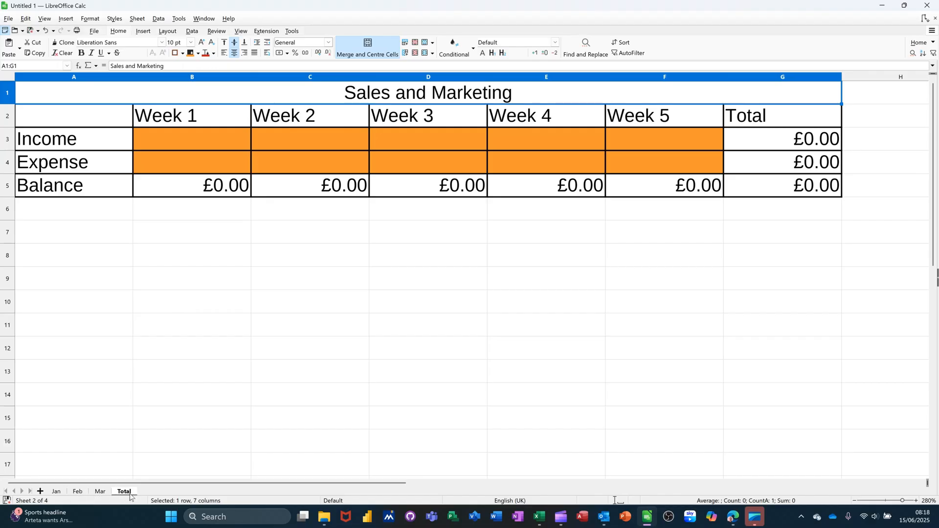
pyautogui.click(99, 491)
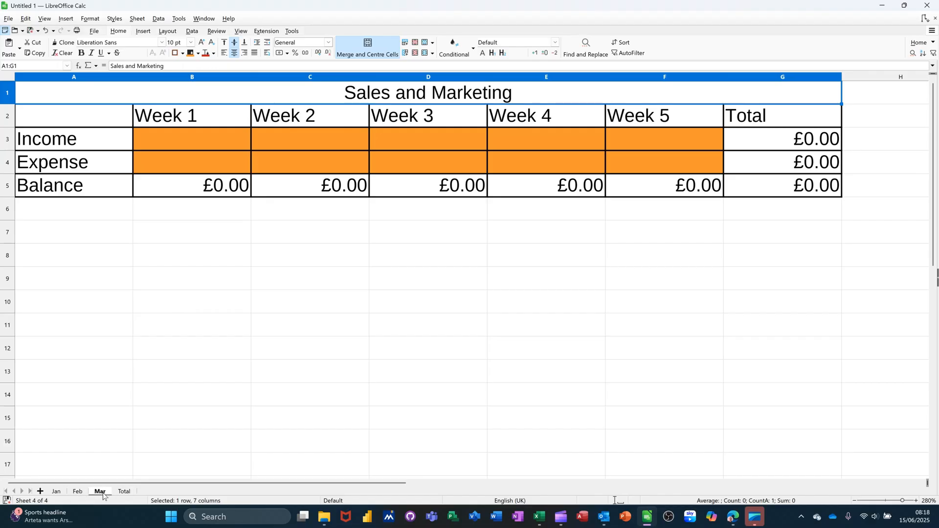
pyautogui.click(55, 491)
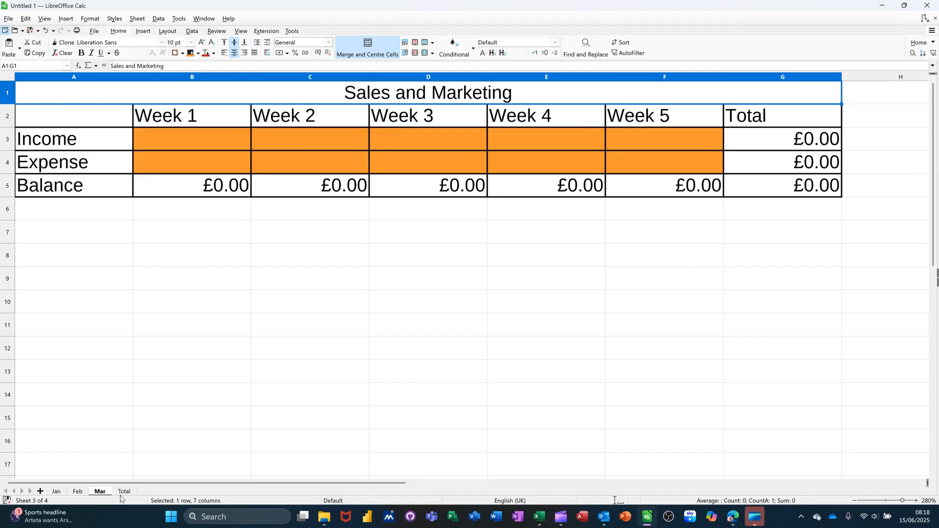
pyautogui.click(123, 490)
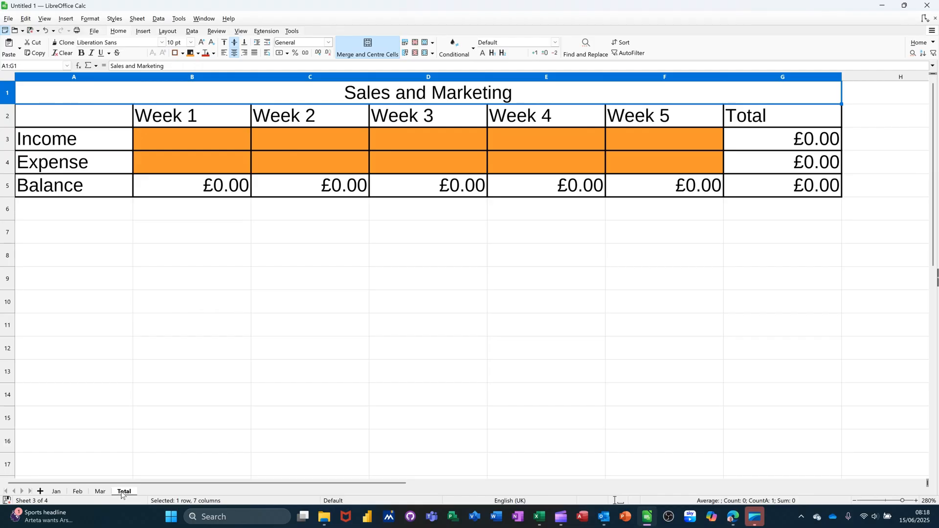
pyautogui.click(123, 491)
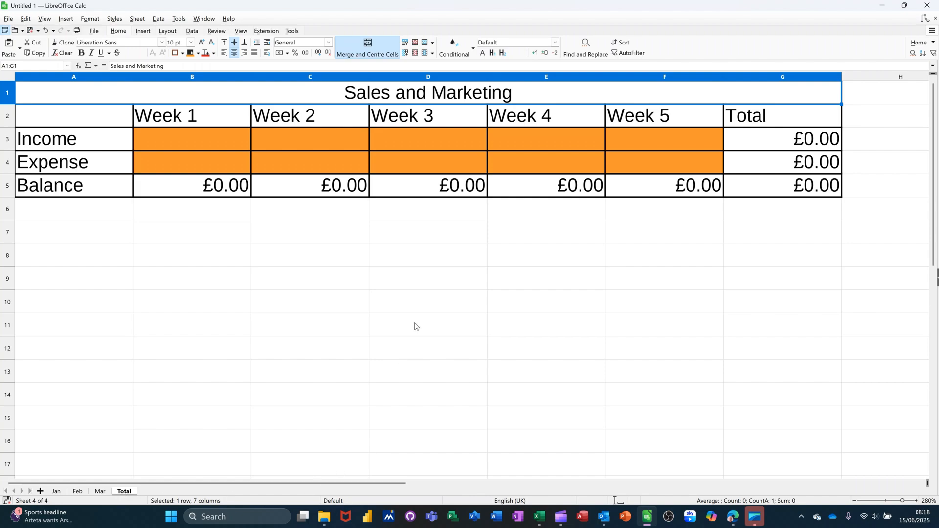
pyautogui.moveTo(549, 82)
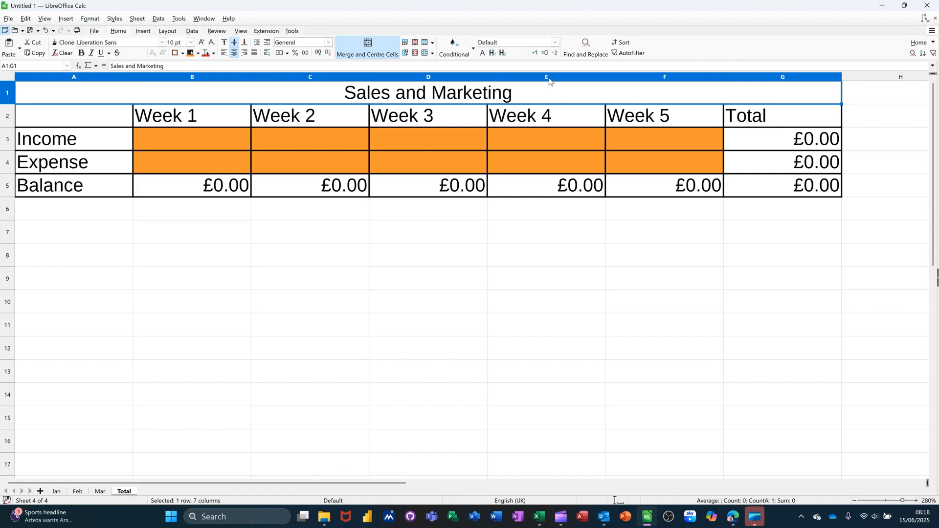
pyautogui.rightClick(546, 77)
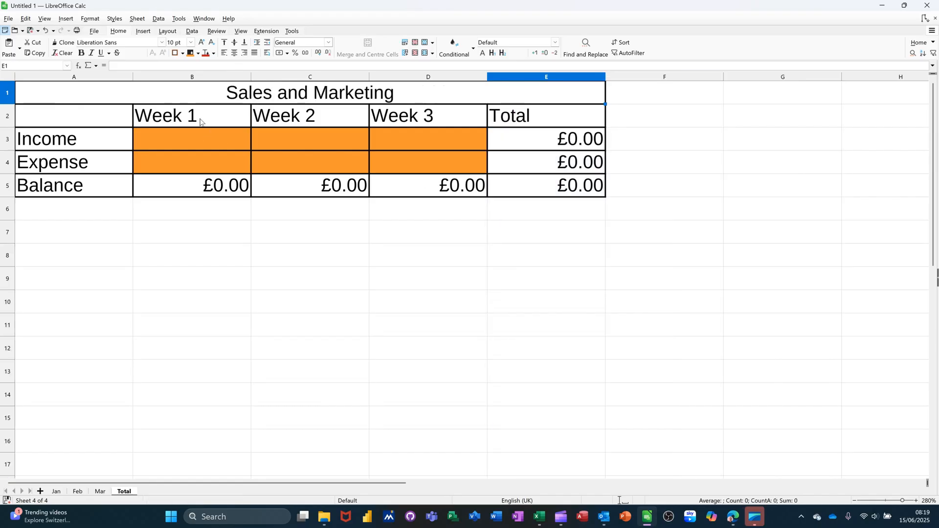
# Head the Total sheet's columns Jan, Feb and Mar and begin a formula in B3
pyautogui.click(191, 115)
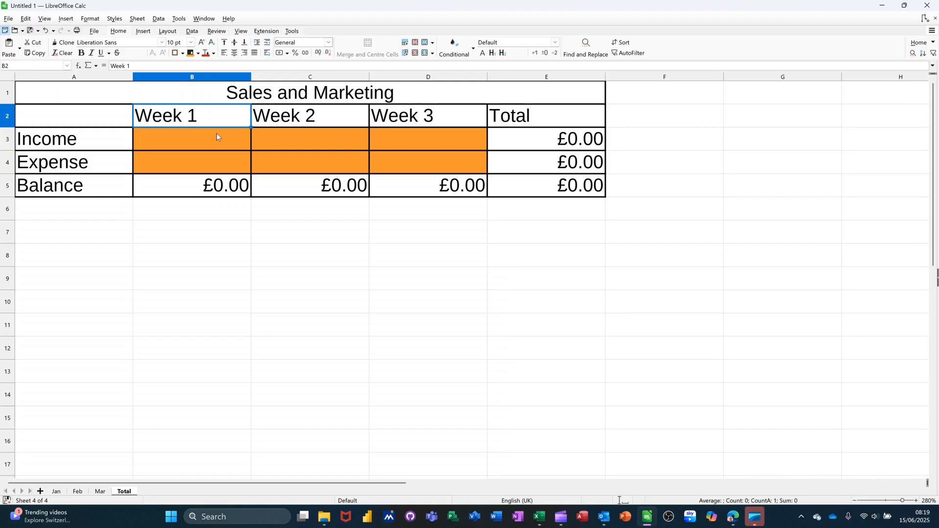
pyautogui.write('Jan')
pyautogui.click(310, 116)
pyautogui.write('Feb')
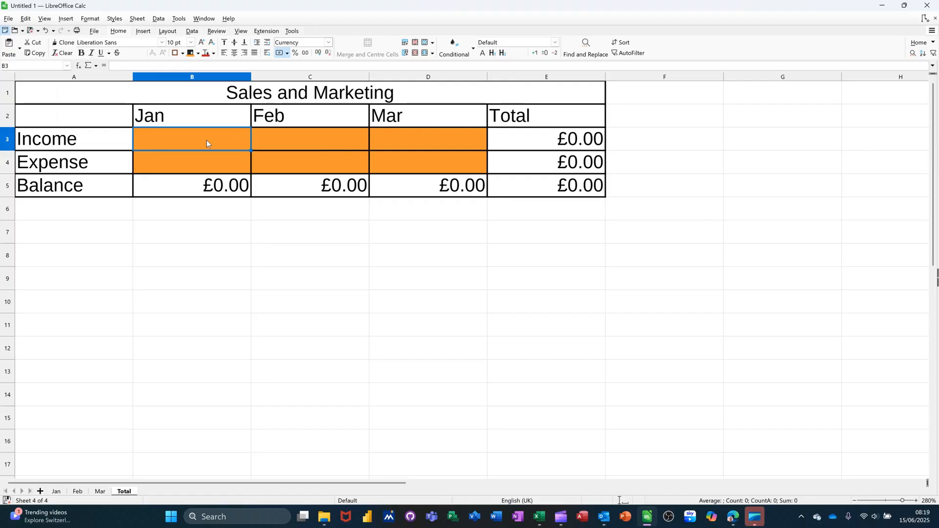
pyautogui.write('=')
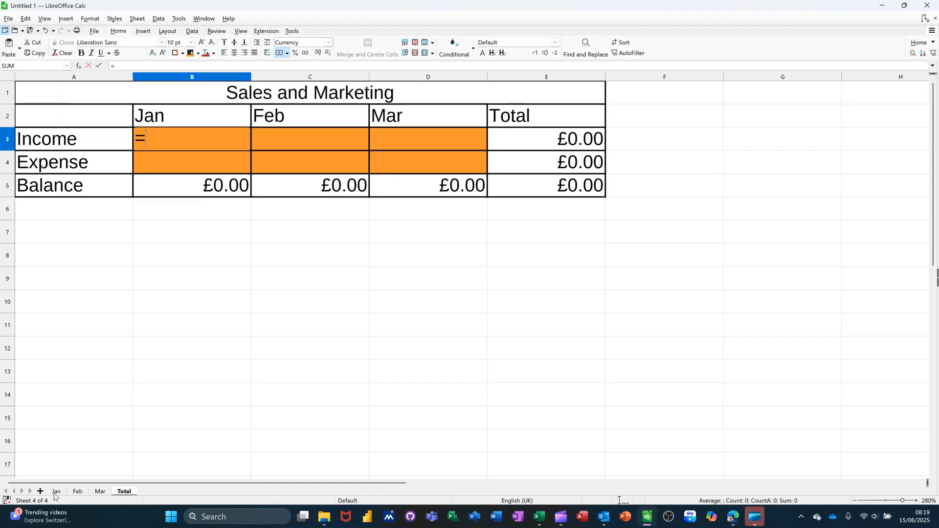
# Link Total's Jan Income and Expense cells to the Jan sheet's G3 and G4 totals
pyautogui.click(55, 491)
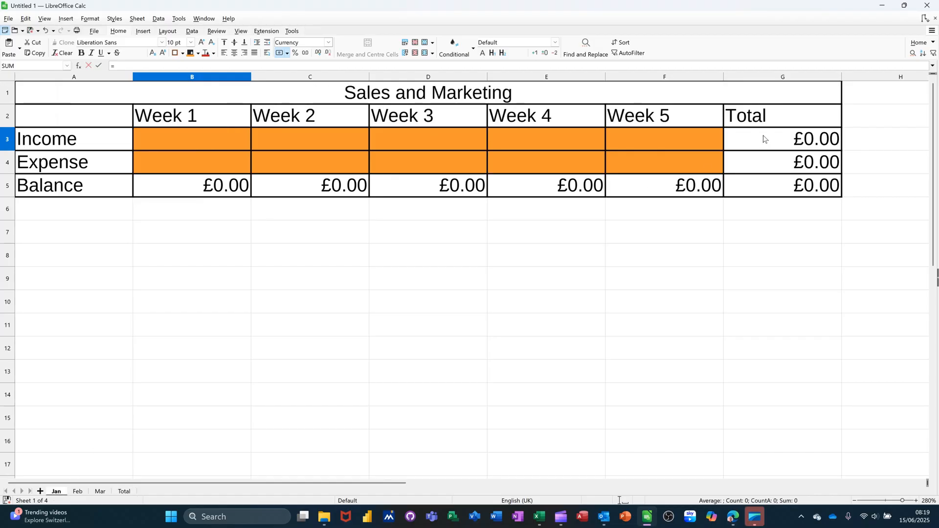
pyautogui.click(781, 138)
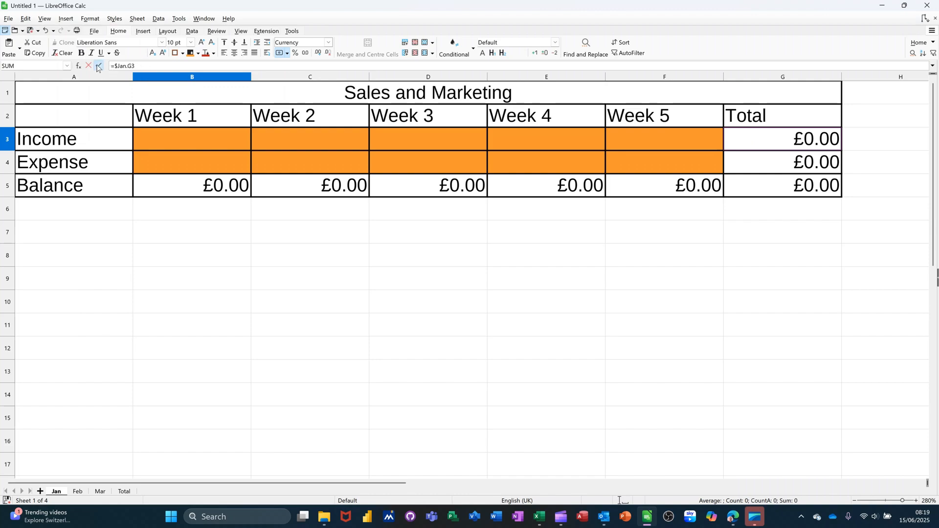
pyautogui.click(123, 490)
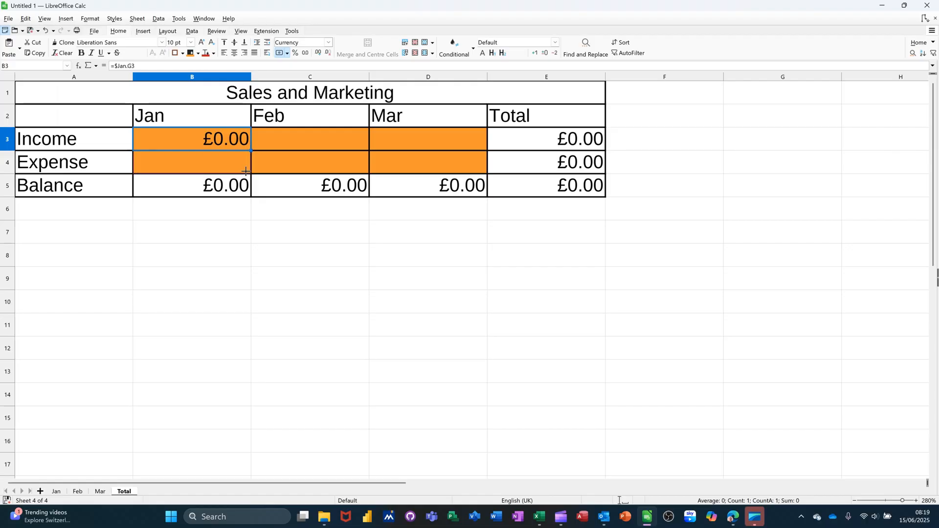
pyautogui.click(191, 162)
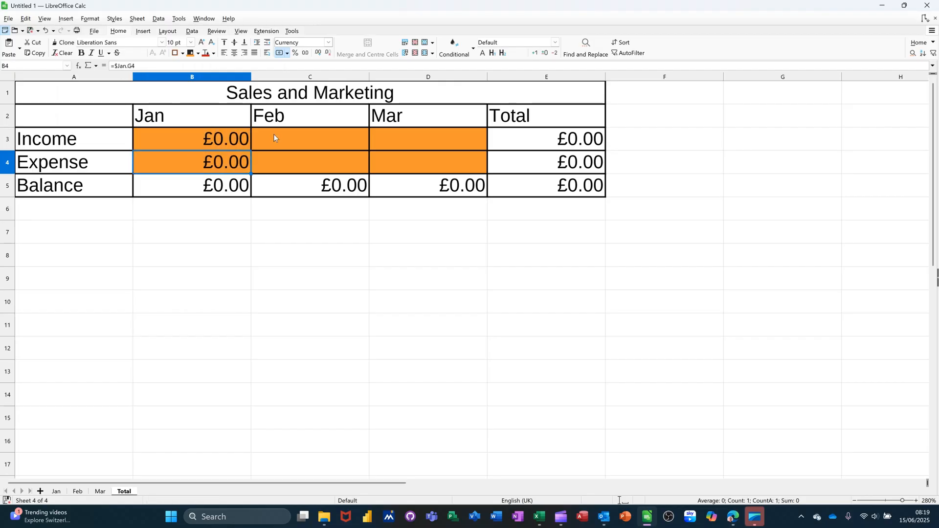
# Link Total's Feb Income and Expense cells to the Feb sheet's totals
pyautogui.click(309, 139)
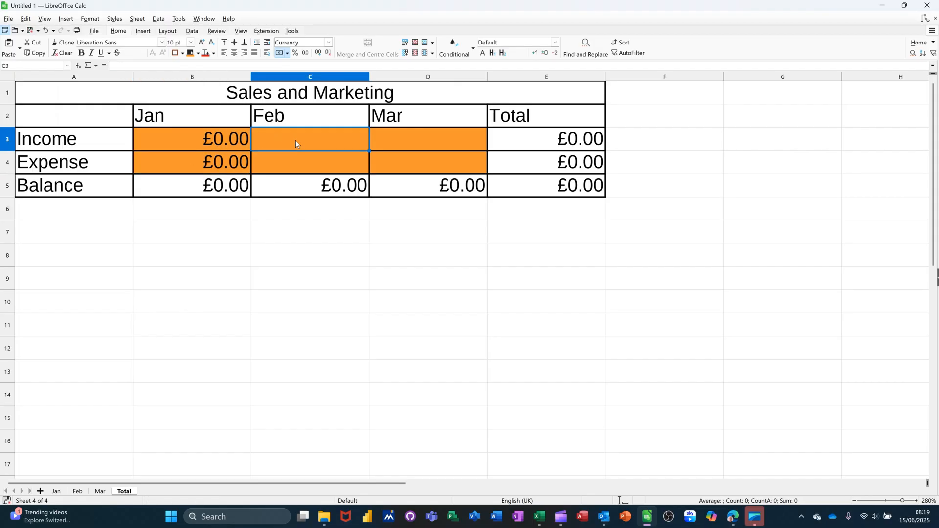
pyautogui.write('=')
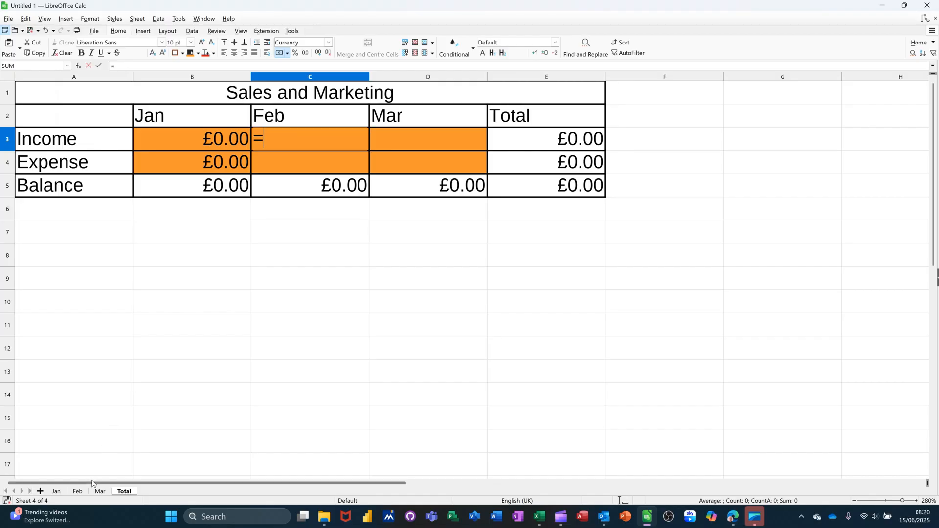
pyautogui.click(76, 491)
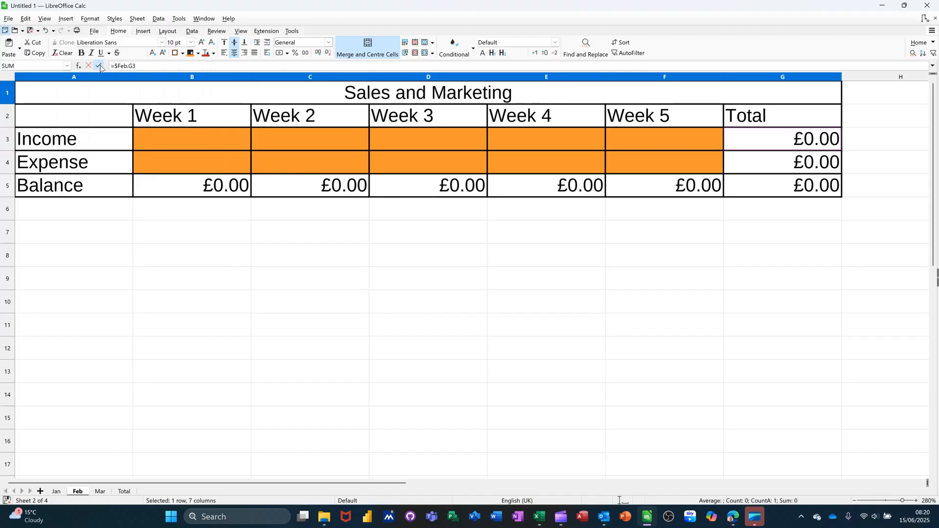
pyautogui.click(123, 491)
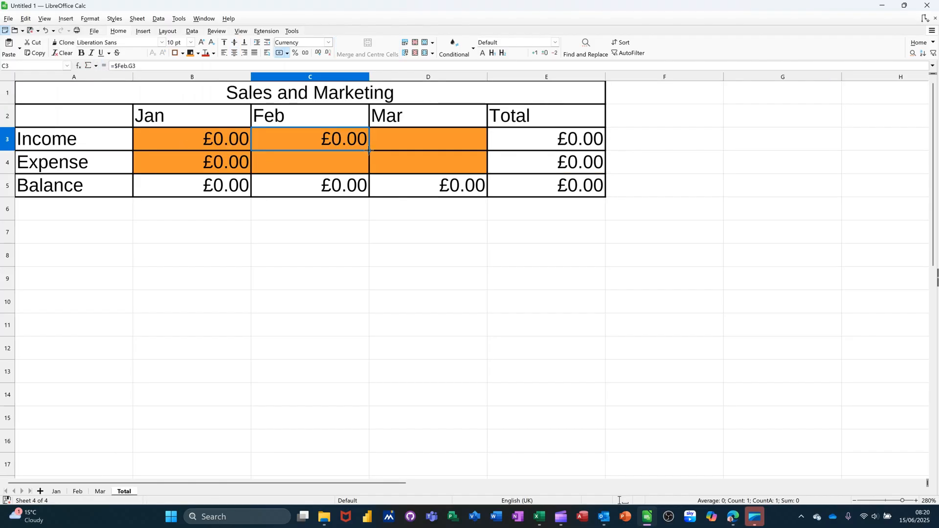
pyautogui.click(309, 162)
pyautogui.write('=')
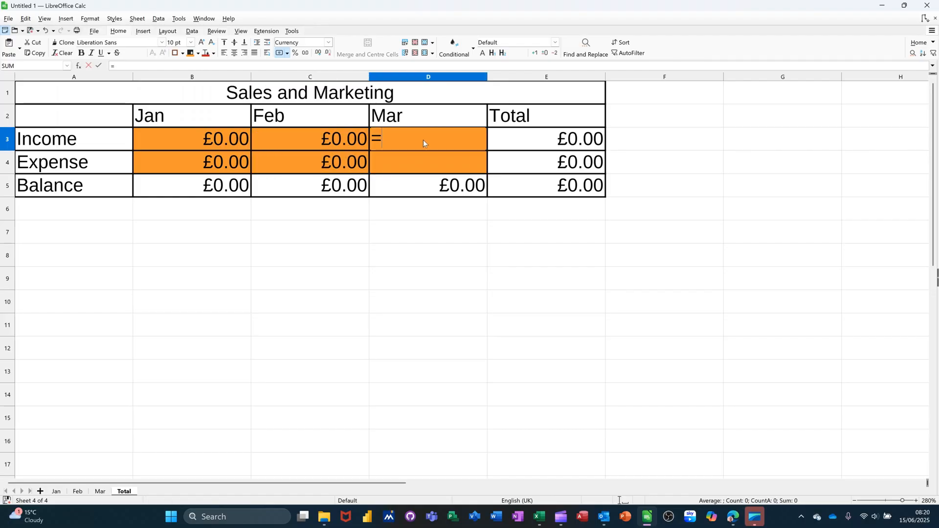
# Link Total's Mar Income and Expense cells to the Mar sheet's G3 and G4
pyautogui.click(99, 490)
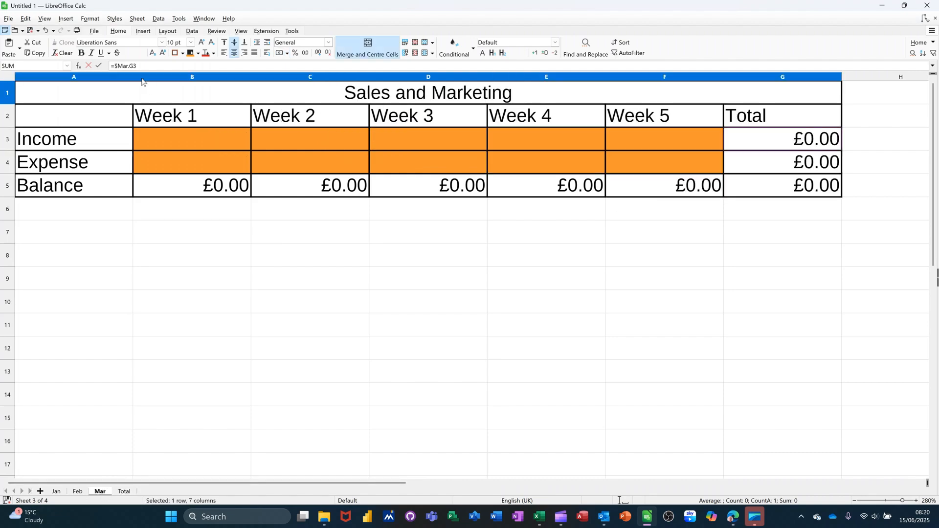
pyautogui.click(123, 491)
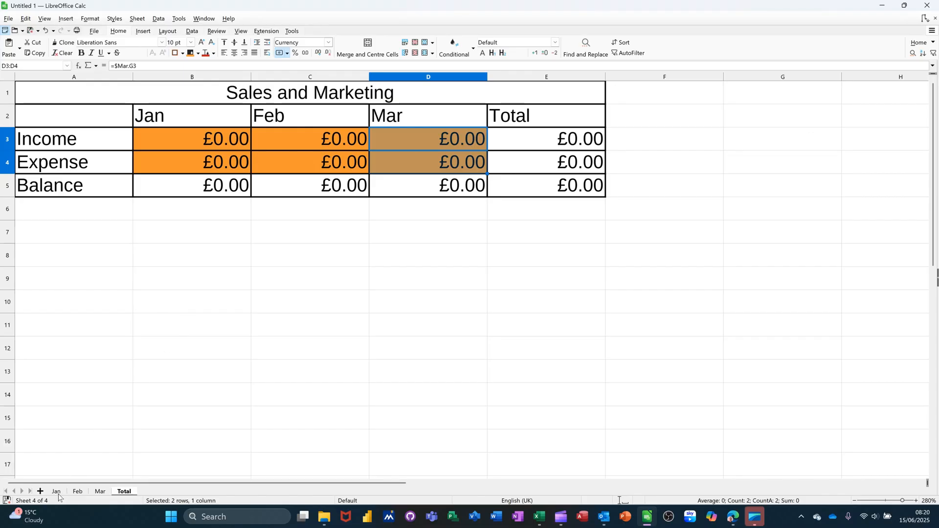
# Enter Week 1 income 10 and expense 5 on Jan, Feb and Mar, then view Total
pyautogui.click(55, 491)
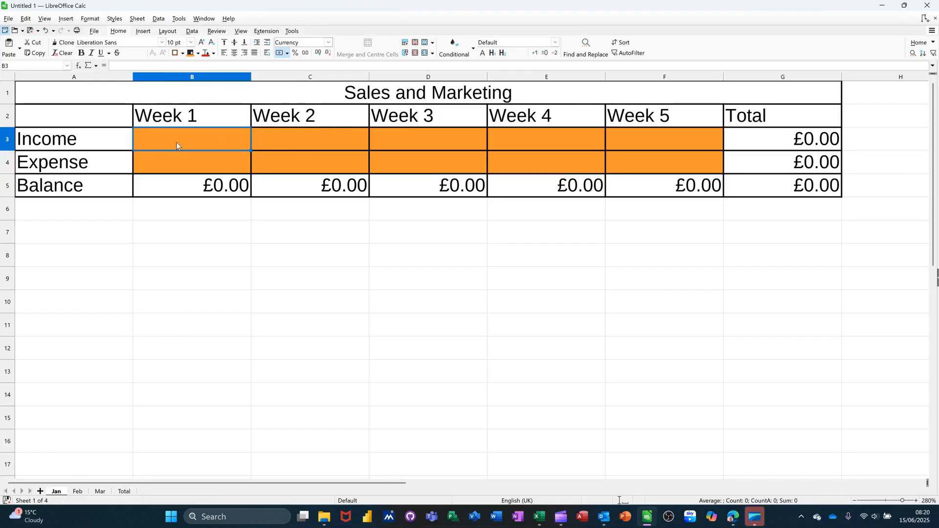
pyautogui.write('10')
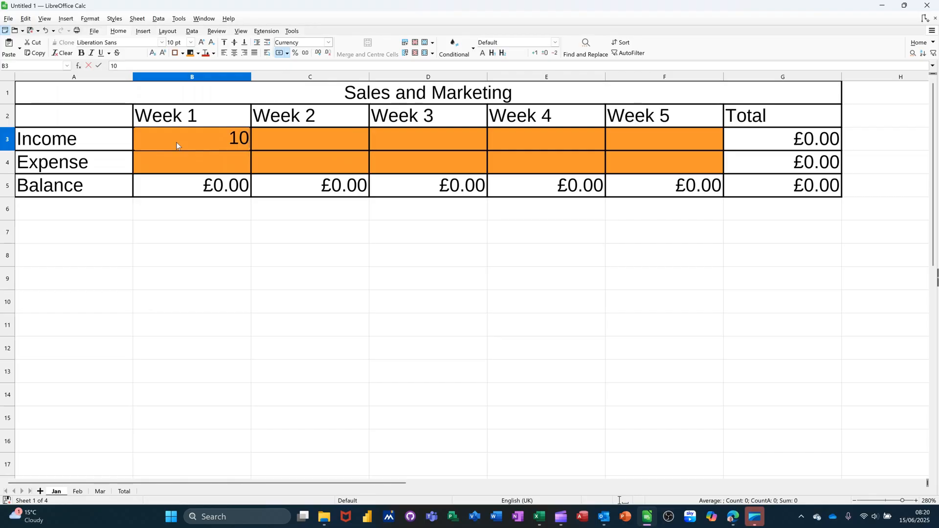
pyautogui.write('5.00')
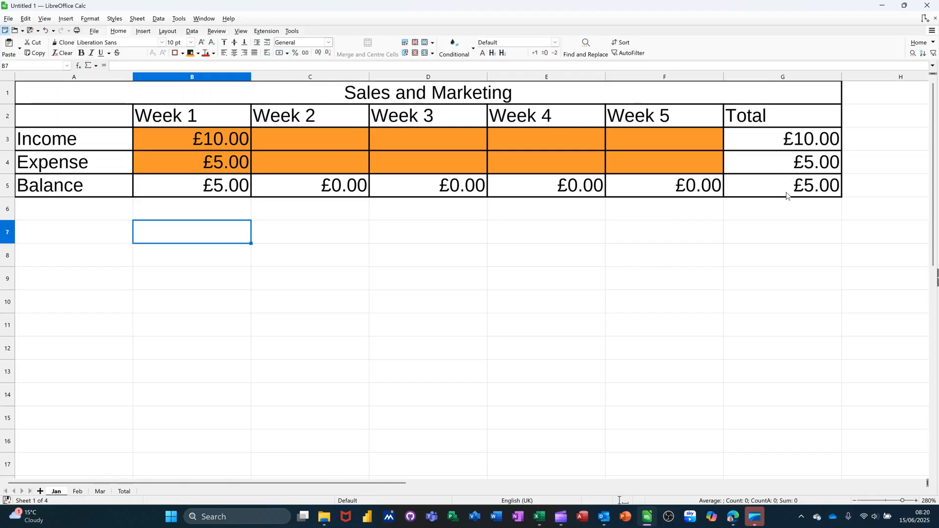
pyautogui.moveTo(78, 494)
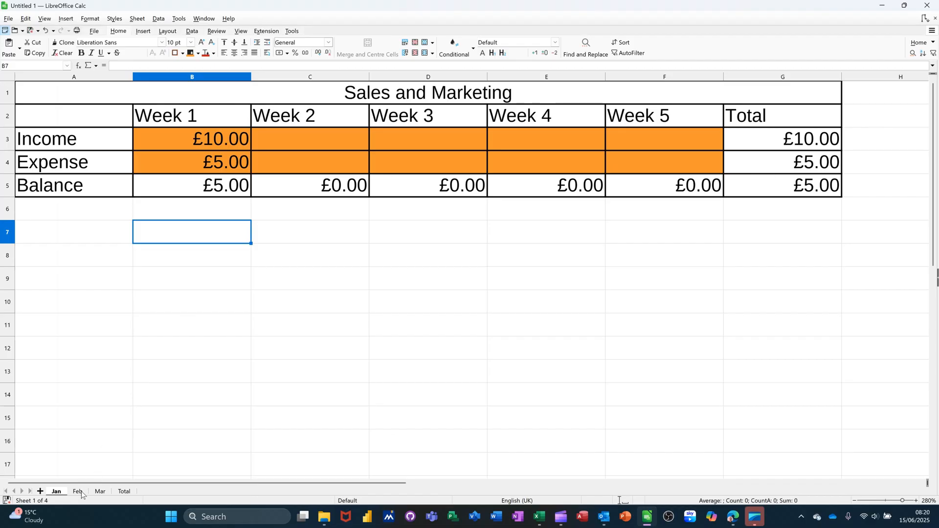
pyautogui.click(77, 491)
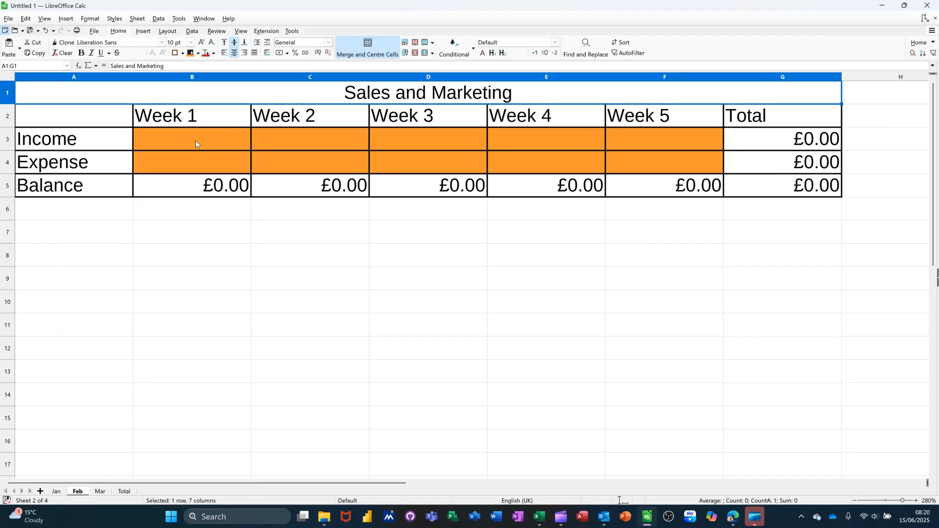
pyautogui.write('10.00')
pyautogui.click(192, 162)
pyautogui.write('£5.00')
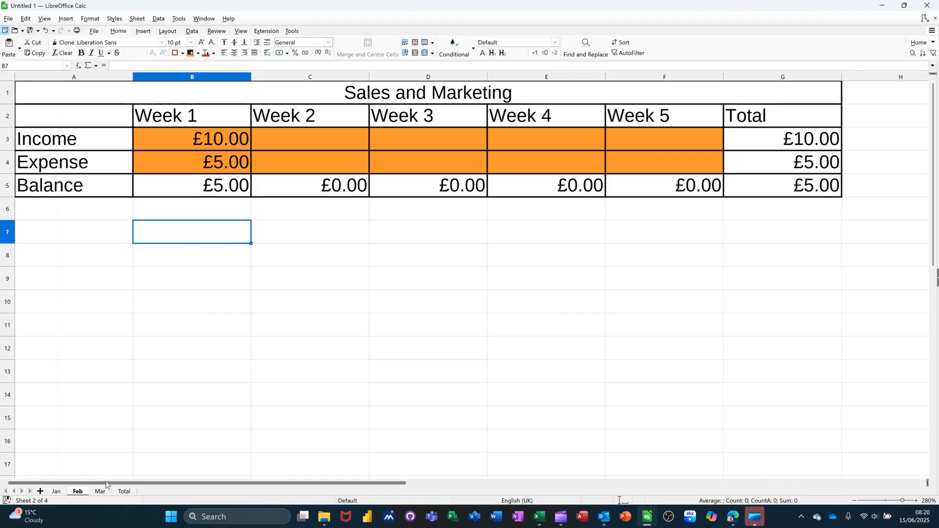
pyautogui.click(100, 491)
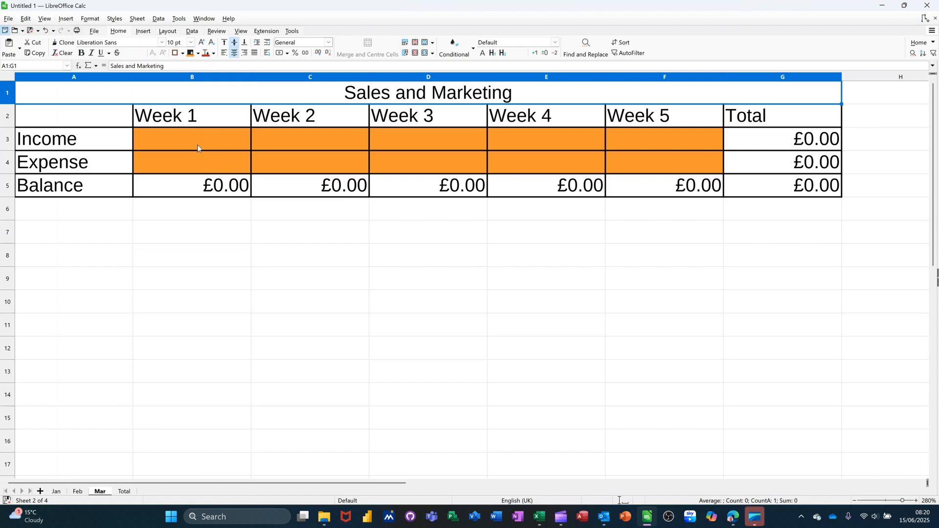
pyautogui.write('10.00')
pyautogui.click(192, 162)
pyautogui.write('£5.00')
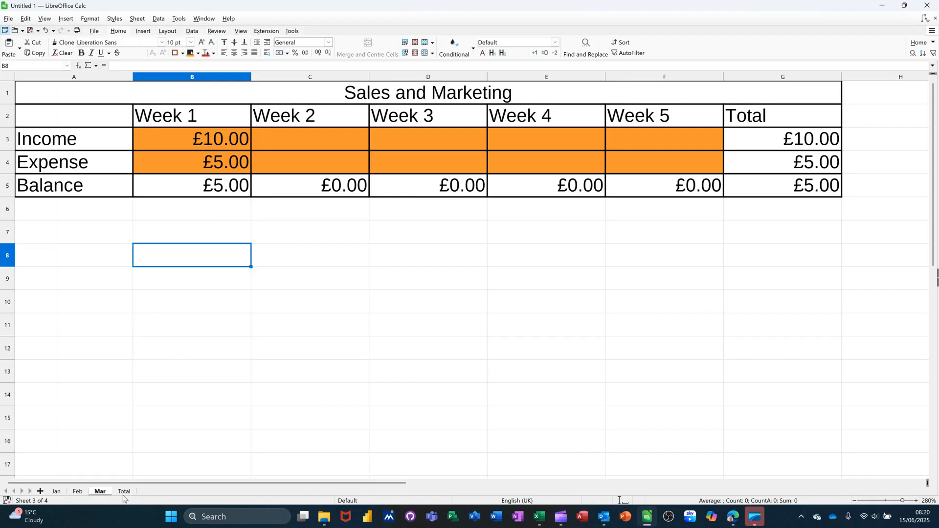
pyautogui.click(124, 491)
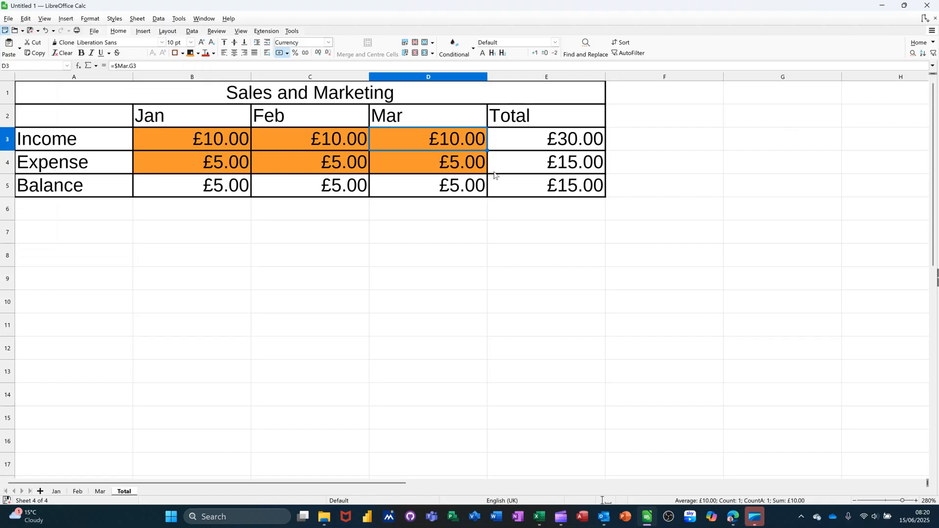
pyautogui.moveTo(144, 117)
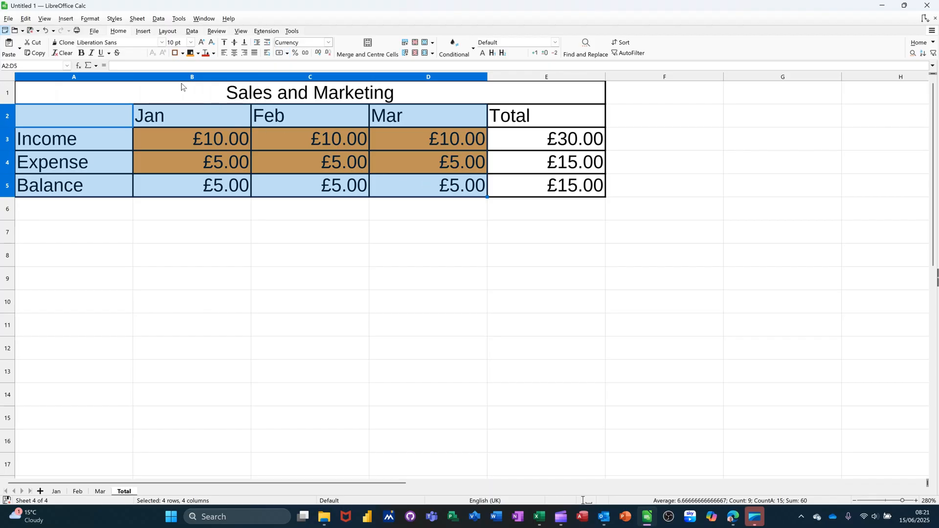
# Insert a default column chart from the Total sheet's summary table A2:D5
pyautogui.click(142, 32)
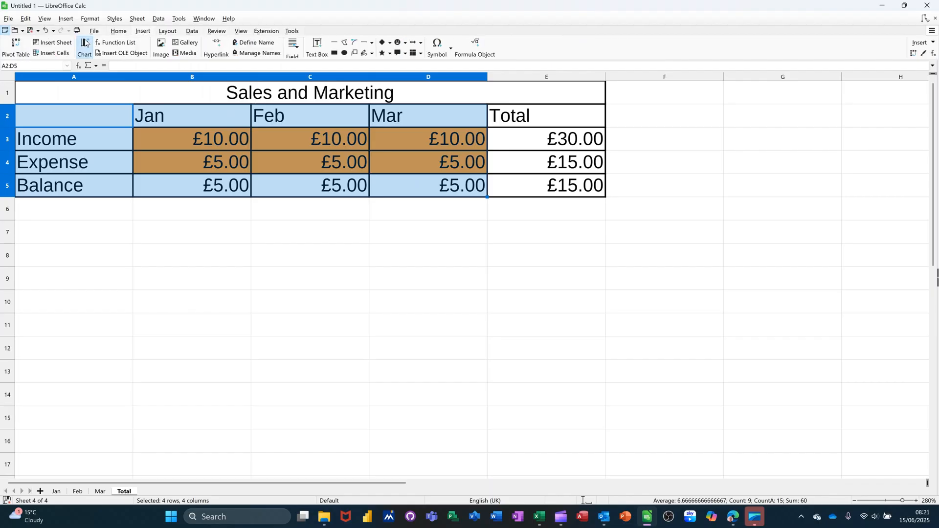
pyautogui.click(84, 46)
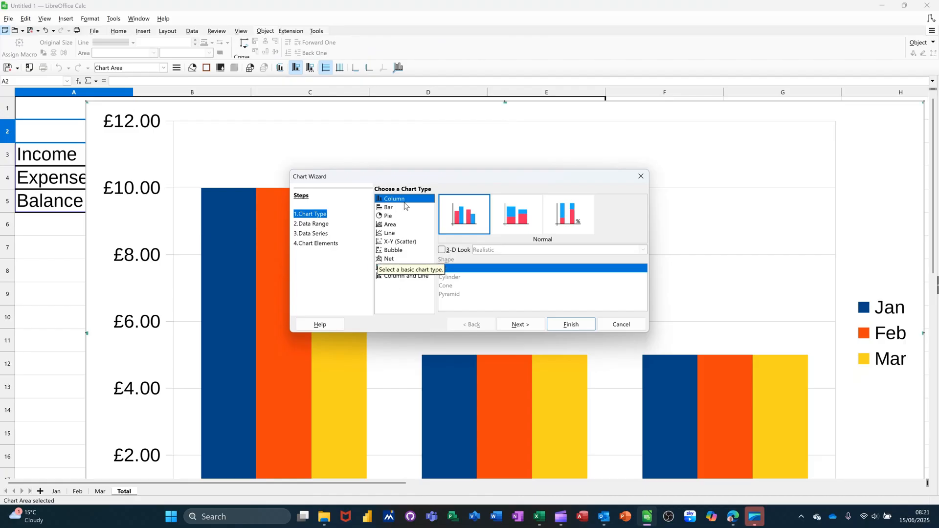
pyautogui.moveTo(514, 318)
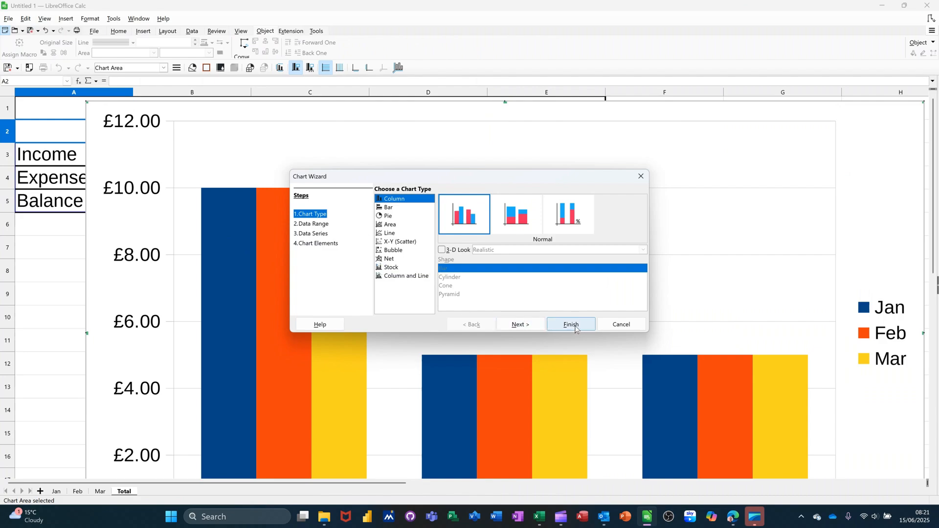
pyautogui.click(569, 324)
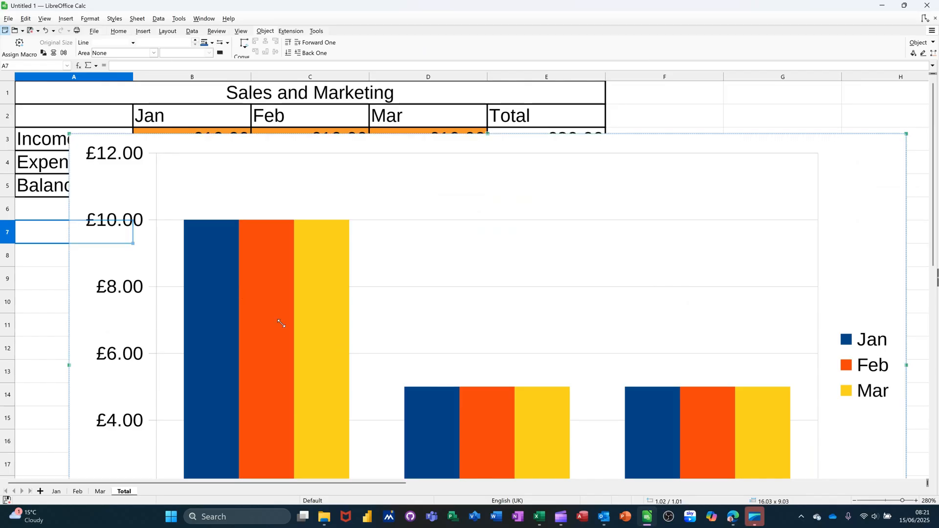
# Resize the column chart and position it below the table, then deselect it
pyautogui.moveTo(282, 323); pyautogui.dragTo(459, 361)
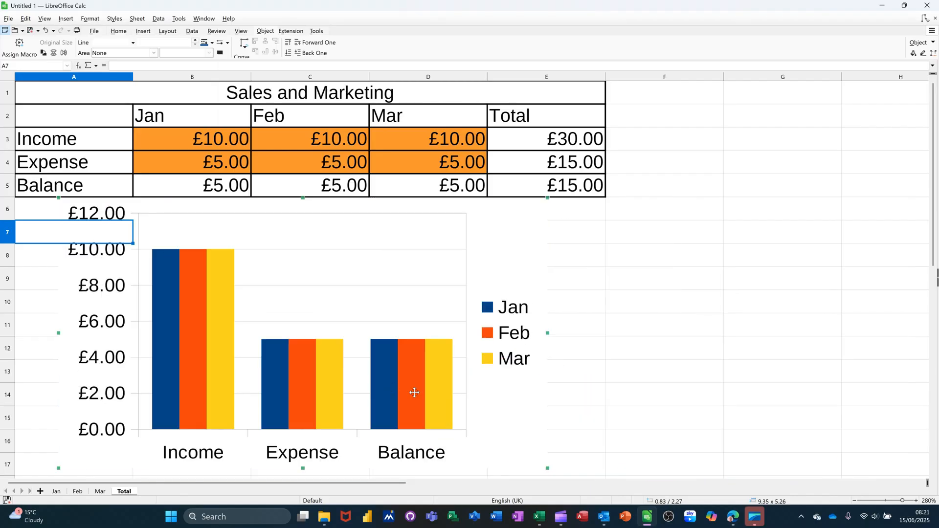
pyautogui.moveTo(621, 269)
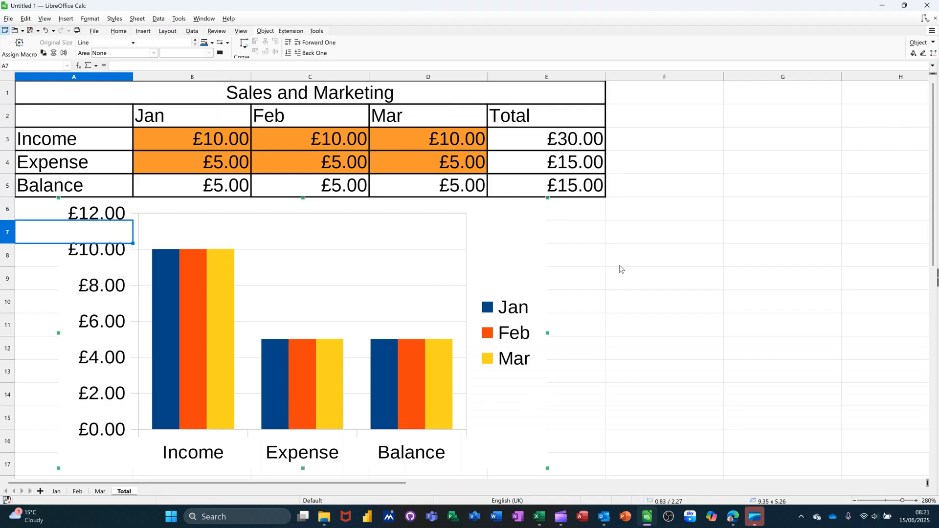
pyautogui.click(544, 277)
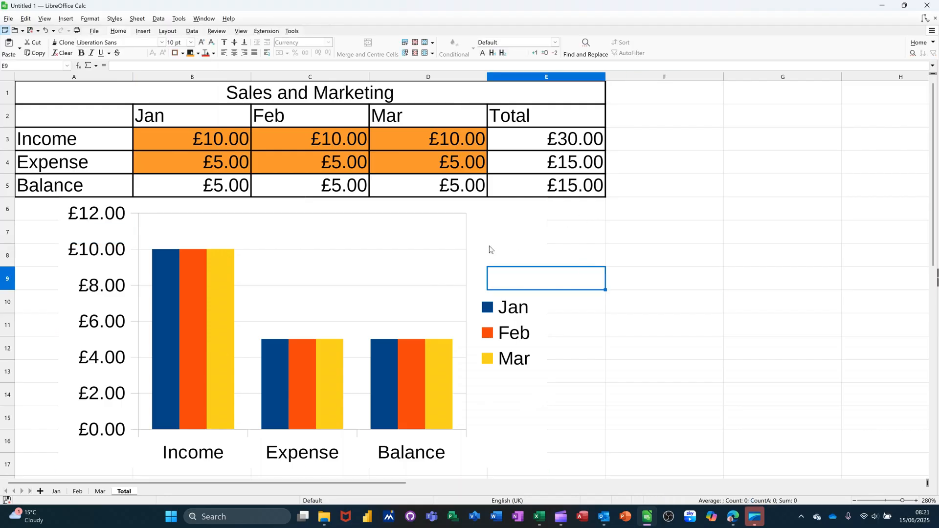
pyautogui.click(299, 329)
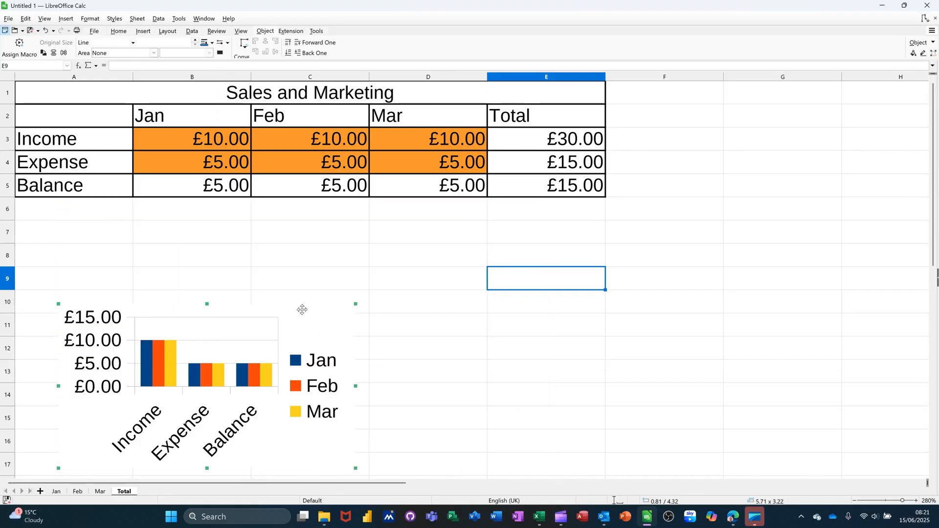
pyautogui.moveTo(355, 304)
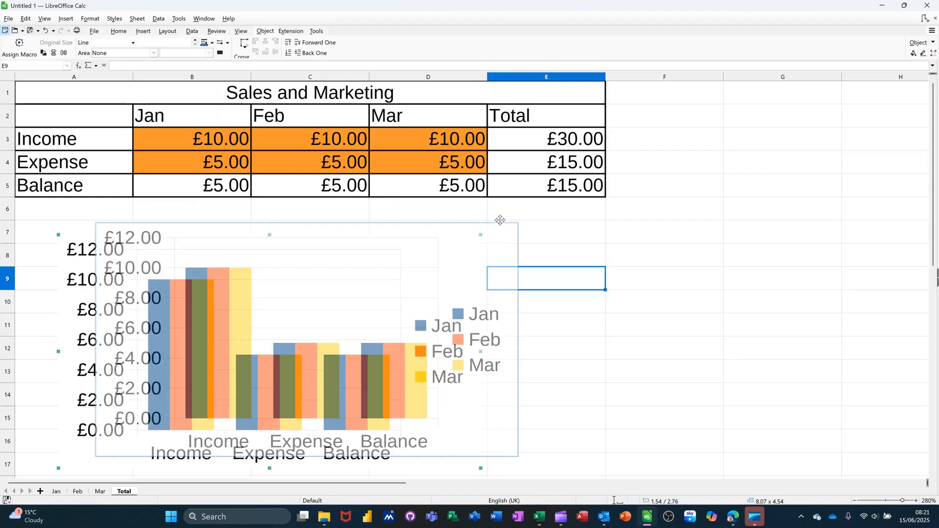
pyautogui.click(664, 347)
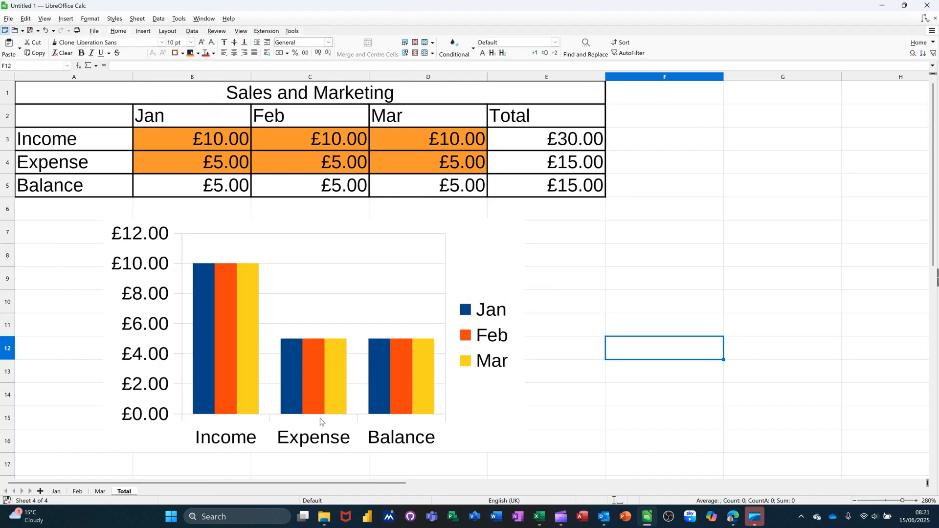
pyautogui.moveTo(357, 199)
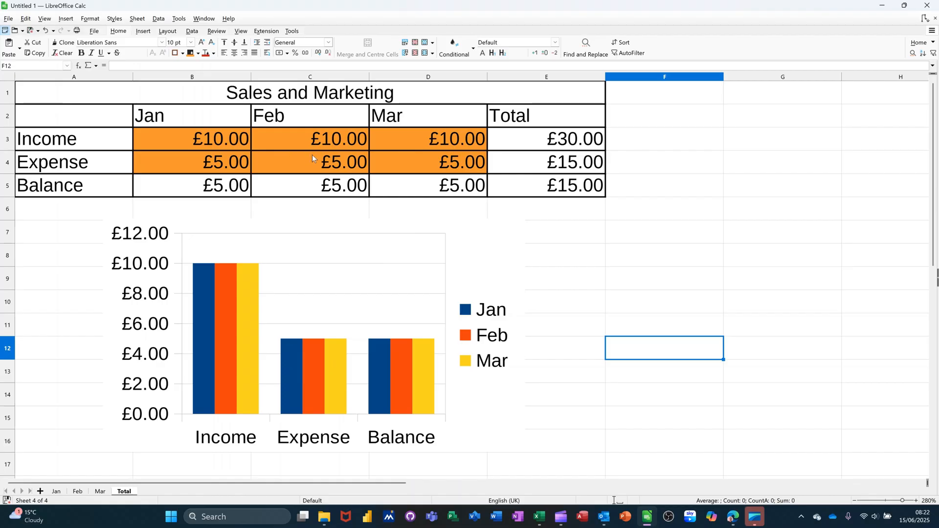
pyautogui.moveTo(293, 175)
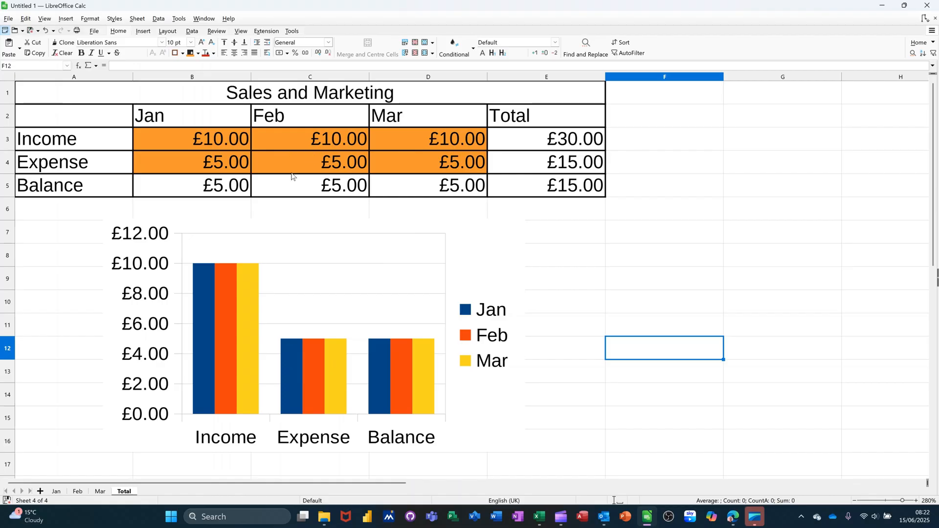